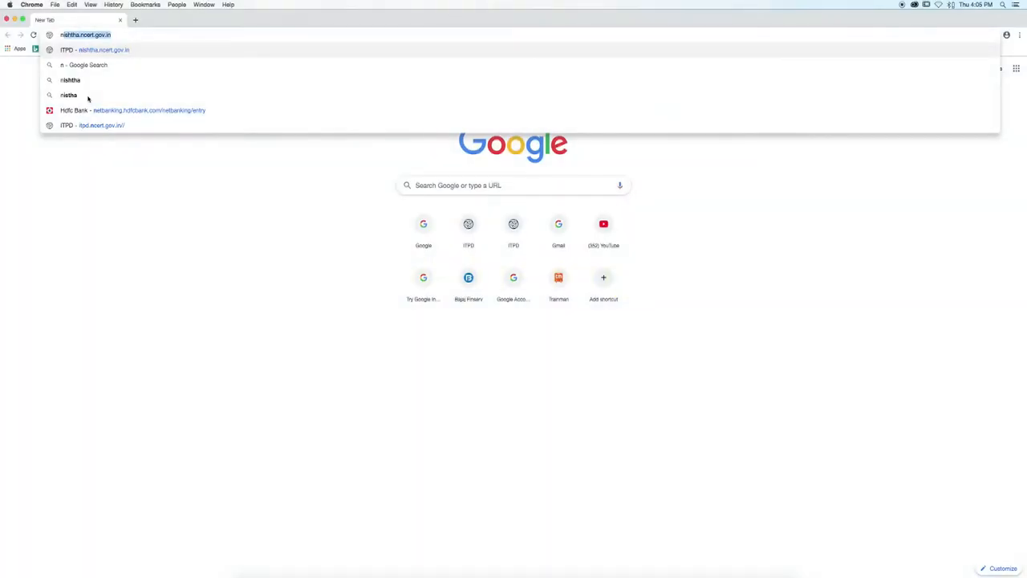
# Step: Load the NISHTHA portal home page (itpd.ncert.gov.in) in Chrome
pyautogui.write('ncert.gov.in//')
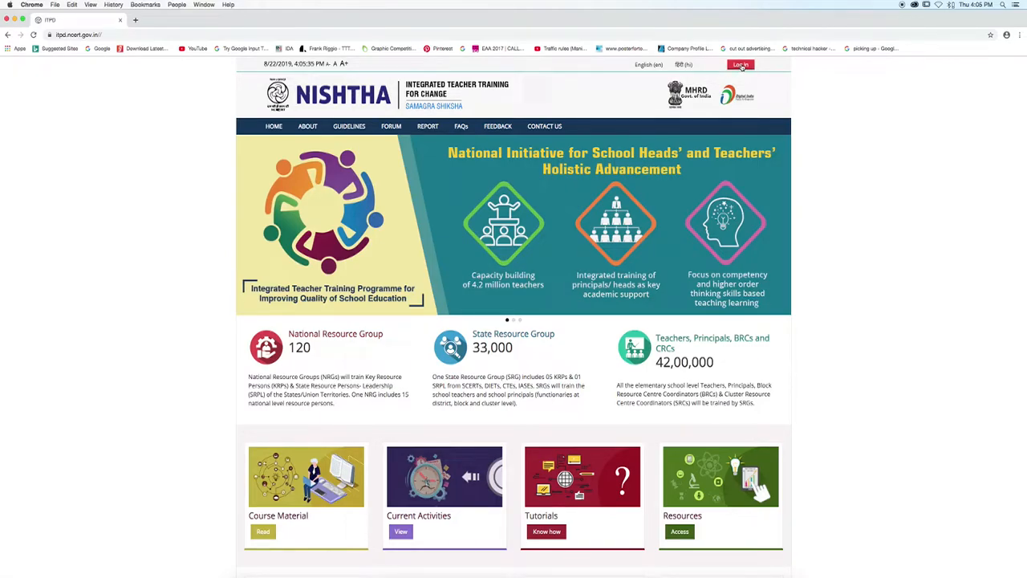
# Step: Fill in the username and password on the NISHTHA login page and submit
pyautogui.click(739, 64)
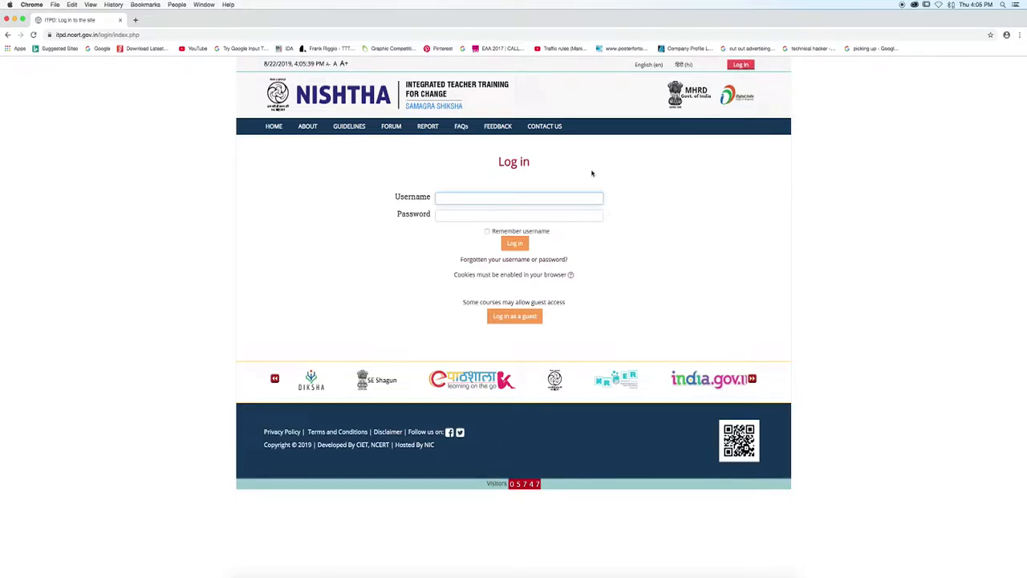
pyautogui.write('stateadmin')
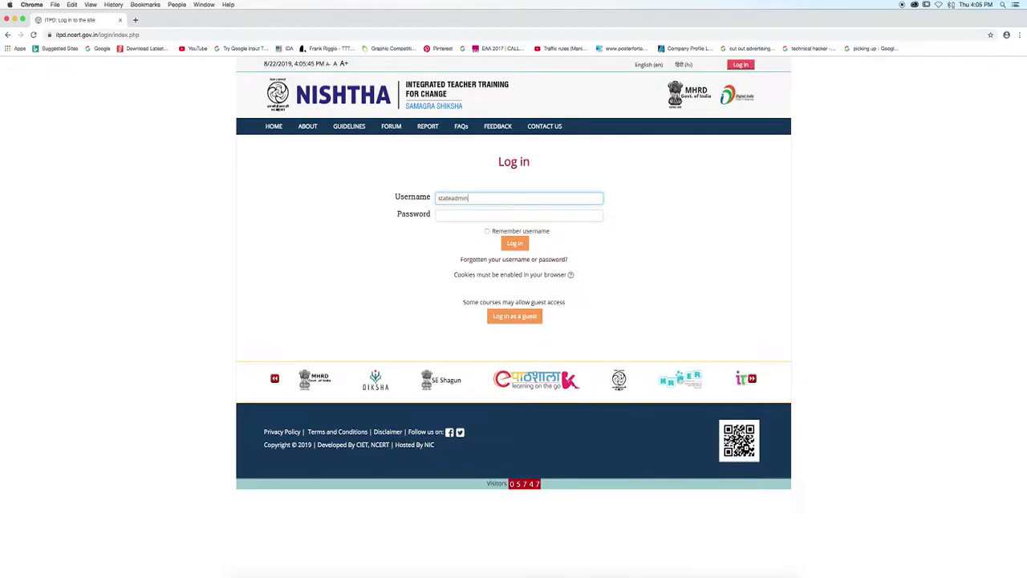
pyautogui.click(518, 215)
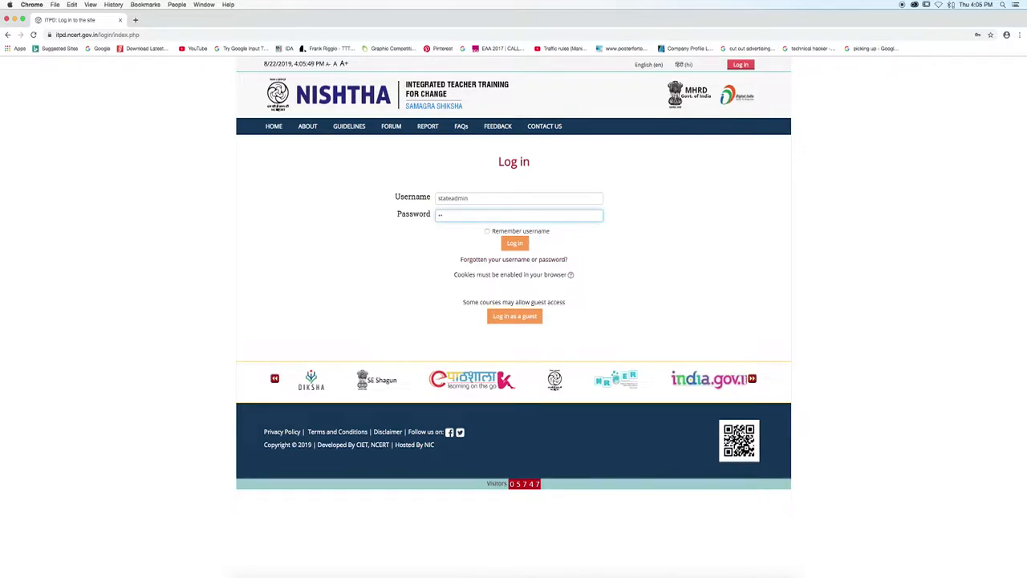
pyautogui.write('••••')
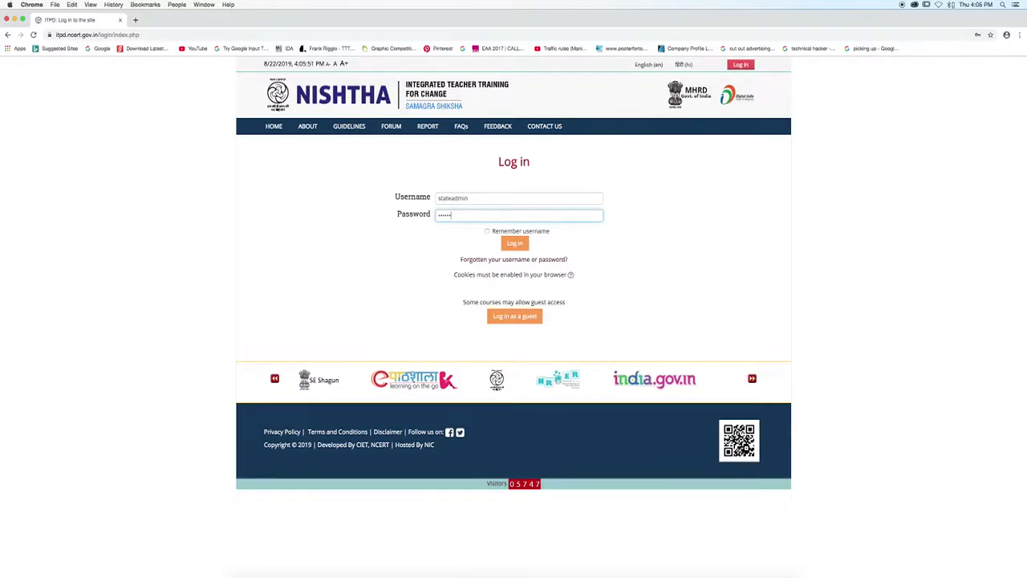
pyautogui.write('••')
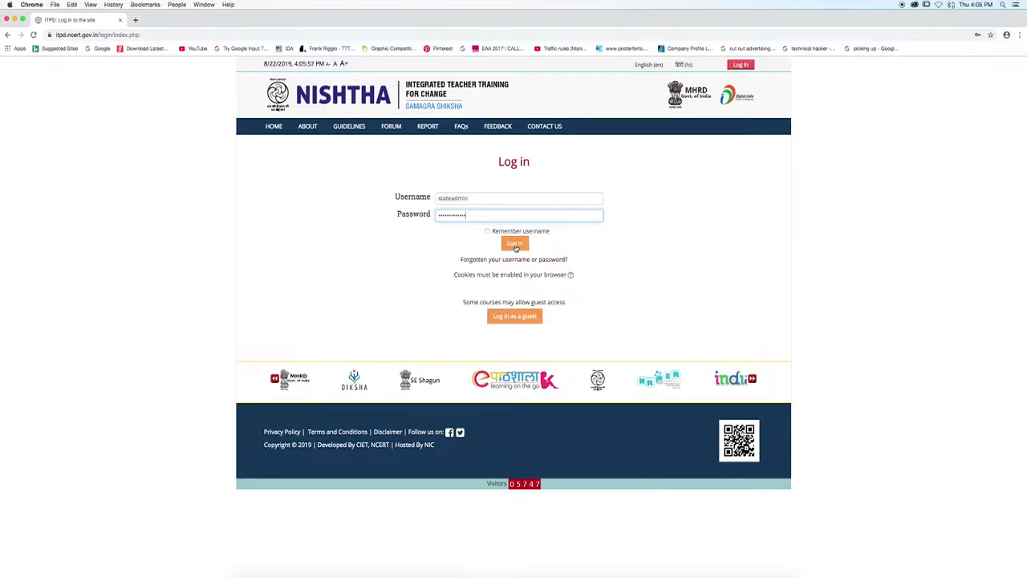
pyautogui.click(514, 244)
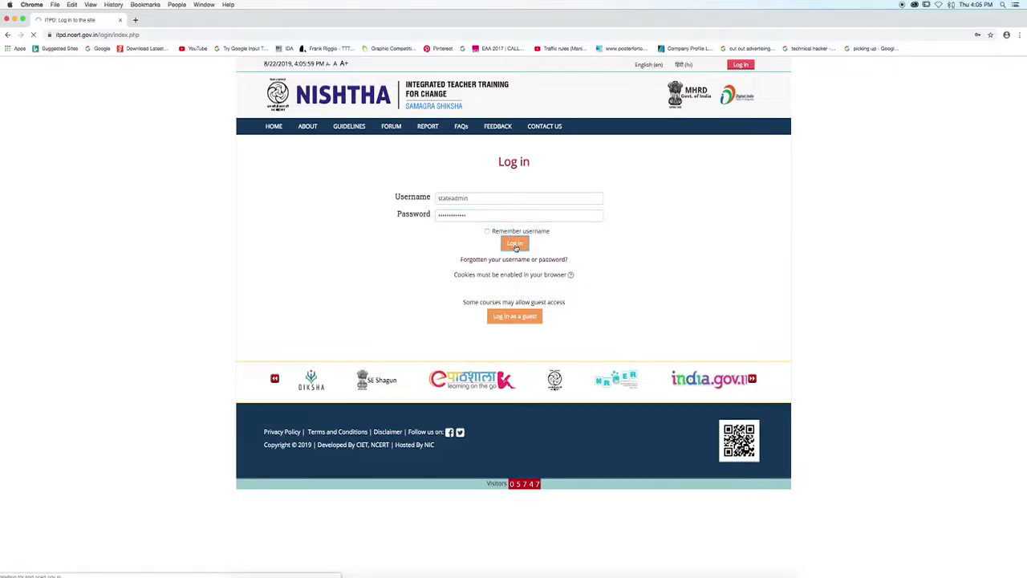
# Step: Sign in and go to the Training Reports section from the home page
pyautogui.click(514, 244)
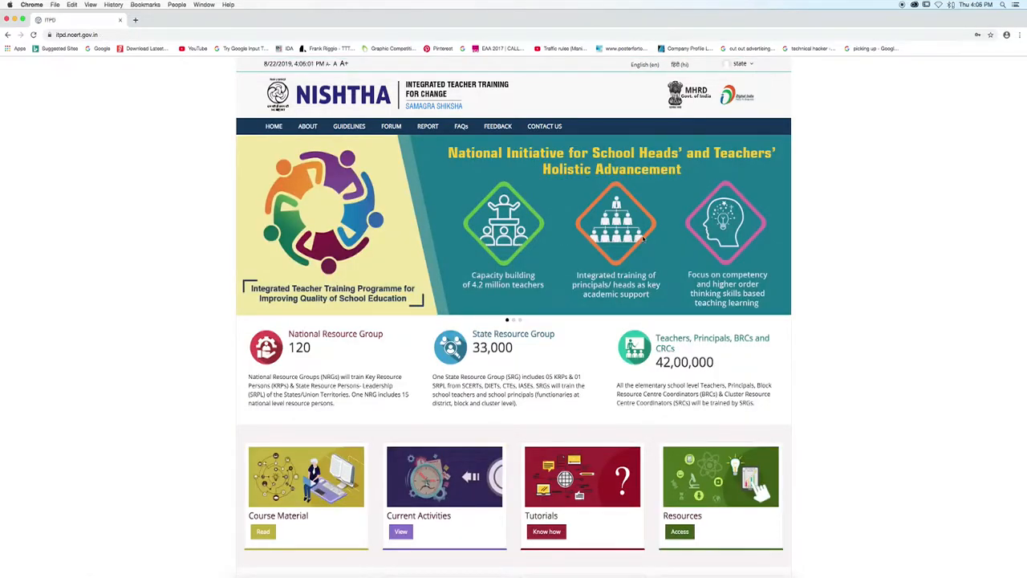
pyautogui.scroll(-3)
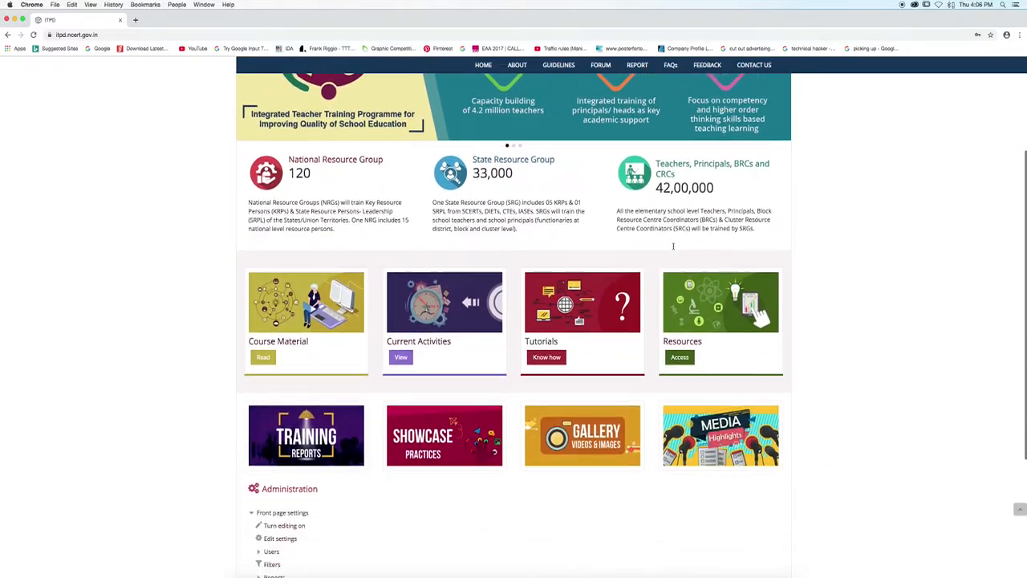
pyautogui.scroll(-3)
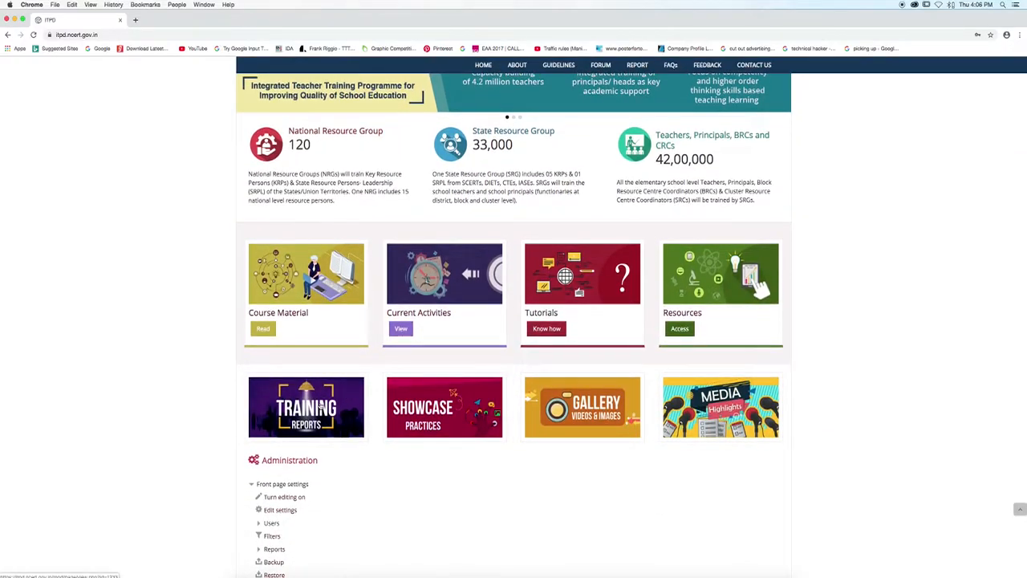
pyautogui.click(308, 409)
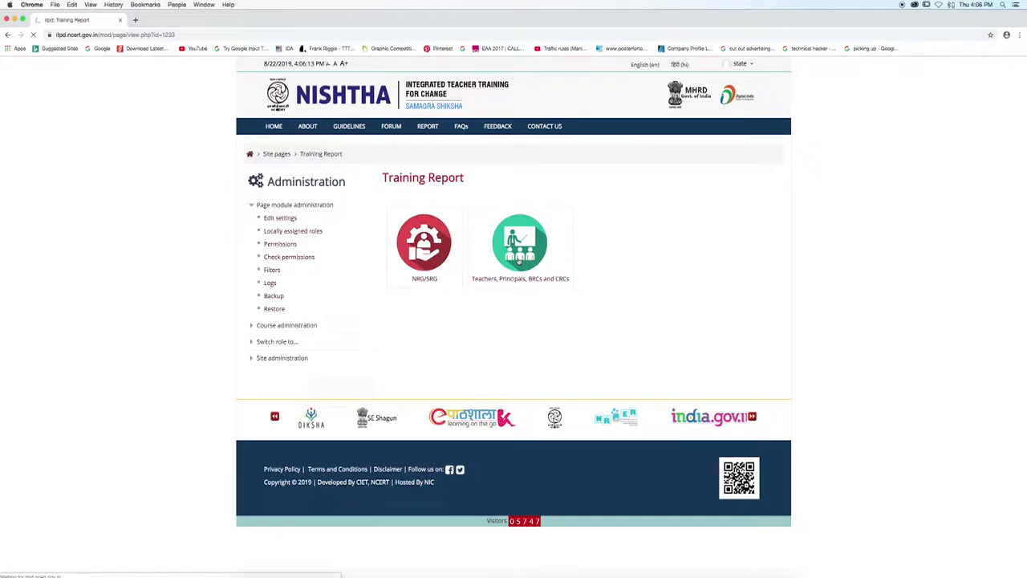
# Step: Reach the West Godavari course via Teachers, Principals, BRCs and CRCs and Andhra Pradesh
pyautogui.click(520, 244)
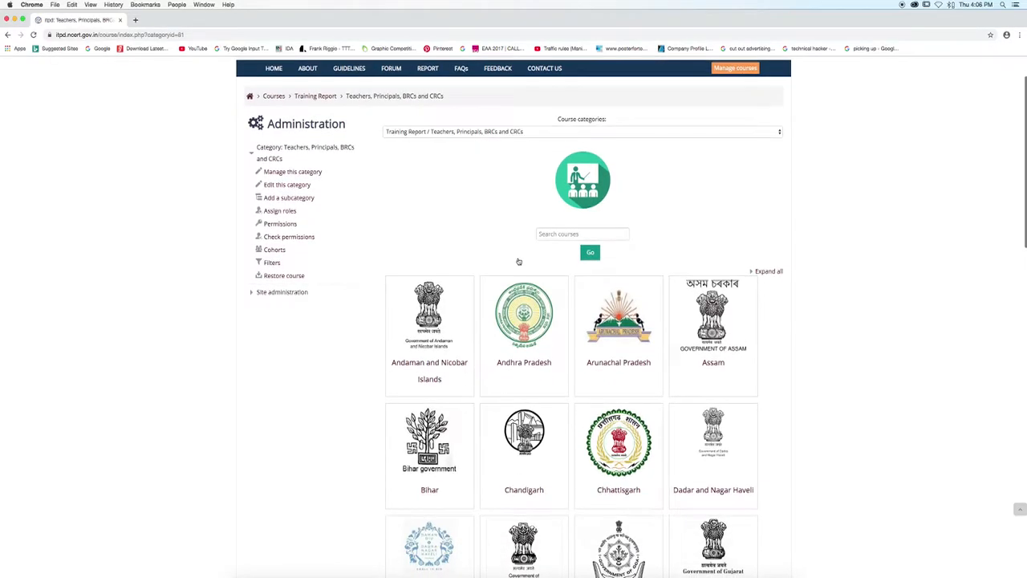
pyautogui.scroll(-3)
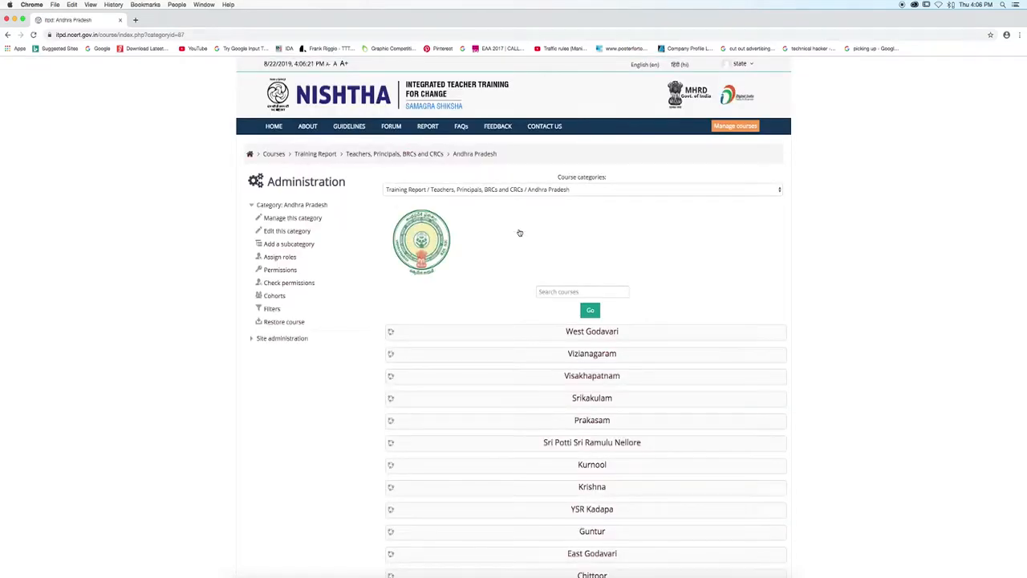
pyautogui.scroll(-3)
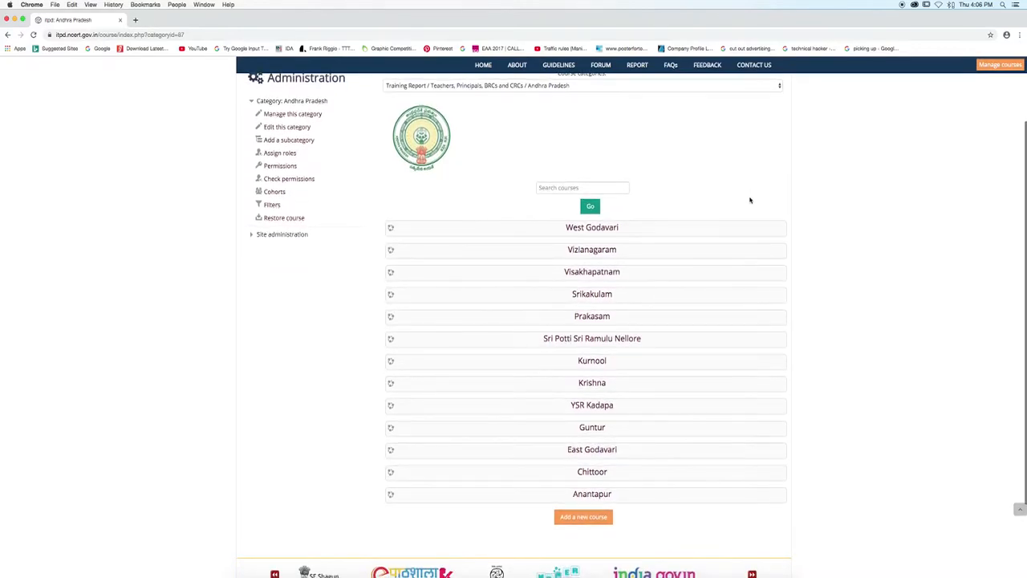
pyautogui.click(590, 228)
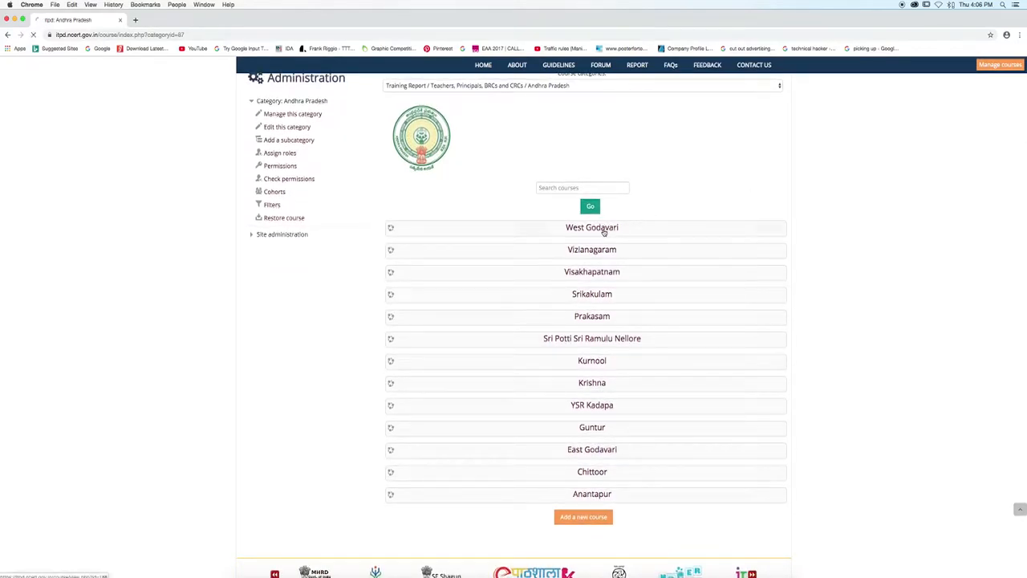
pyautogui.click(591, 228)
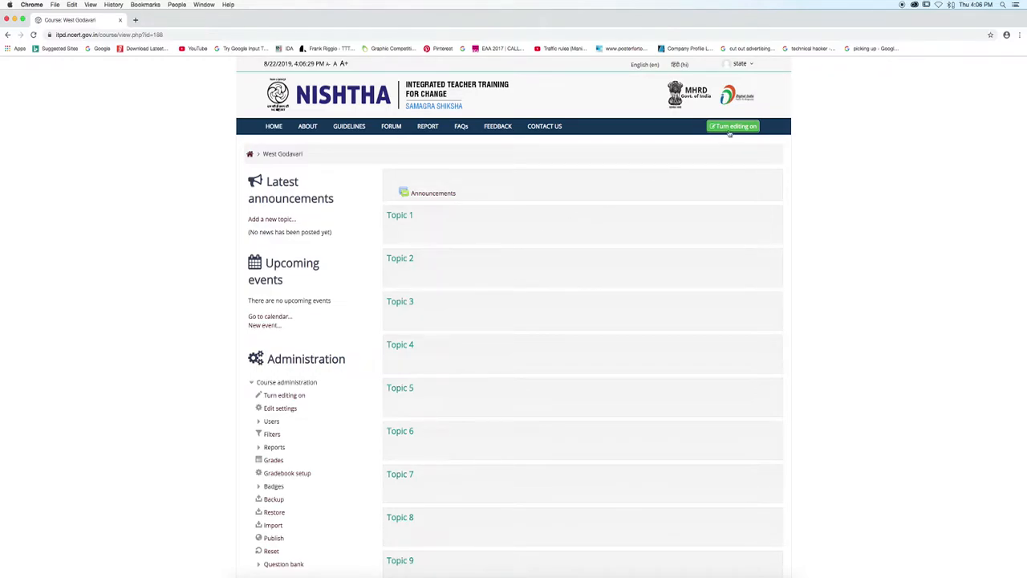
# Step: Turn editing on and rename the Topic 1 section to 'Cycle 1 Batch 1'
pyautogui.click(732, 125)
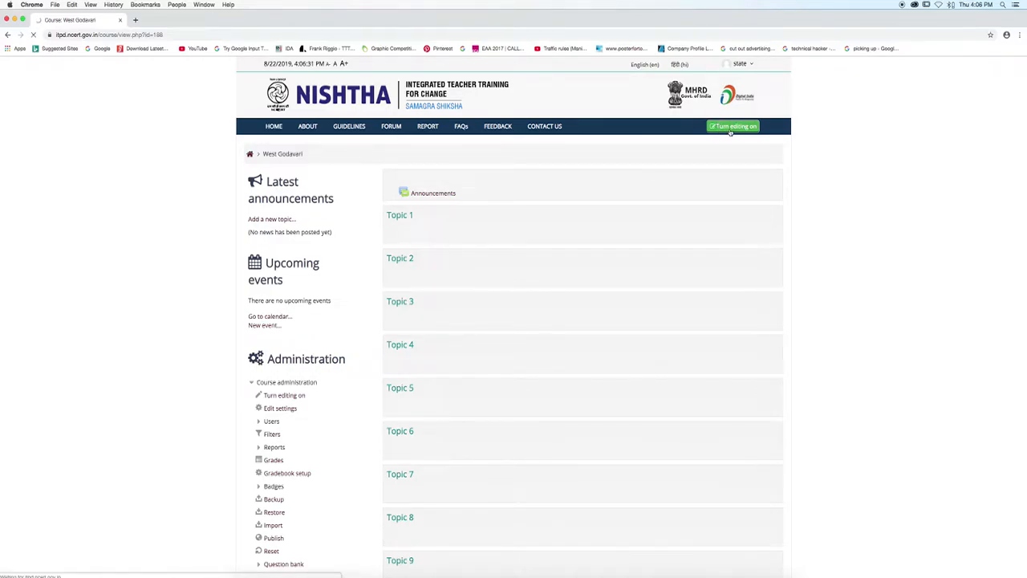
pyautogui.click(732, 125)
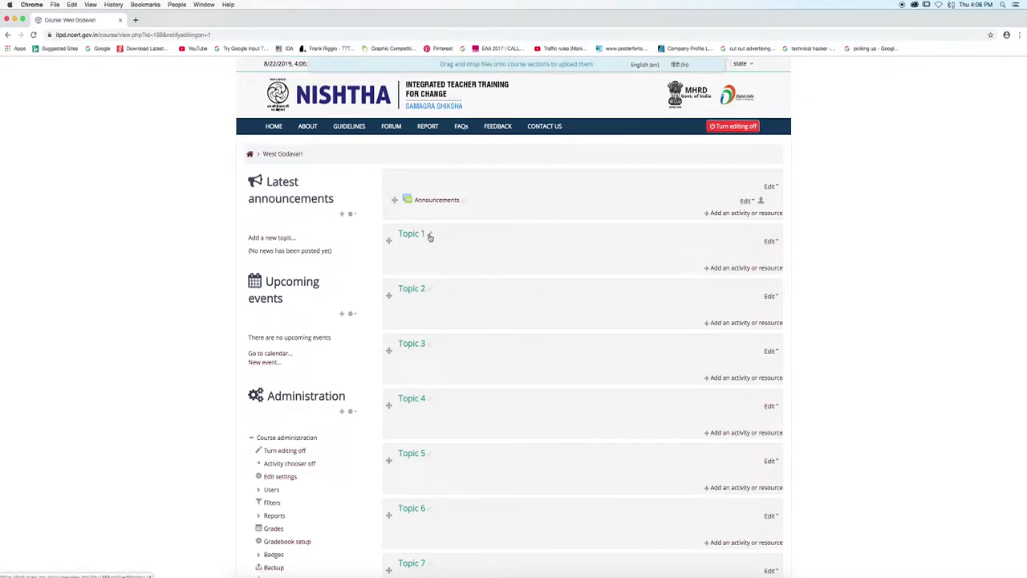
pyautogui.click(430, 235)
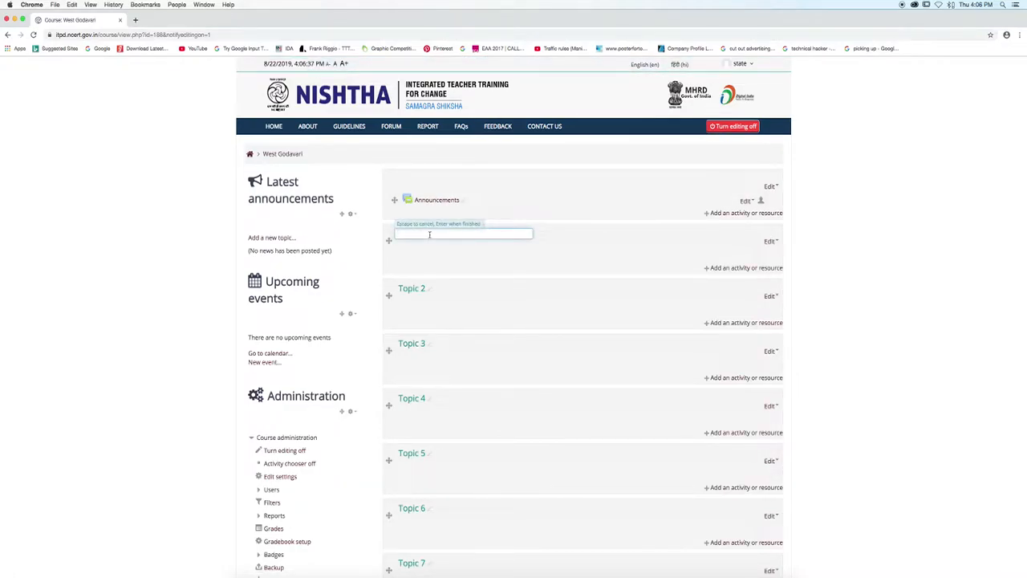
pyautogui.write('Cycle 1')
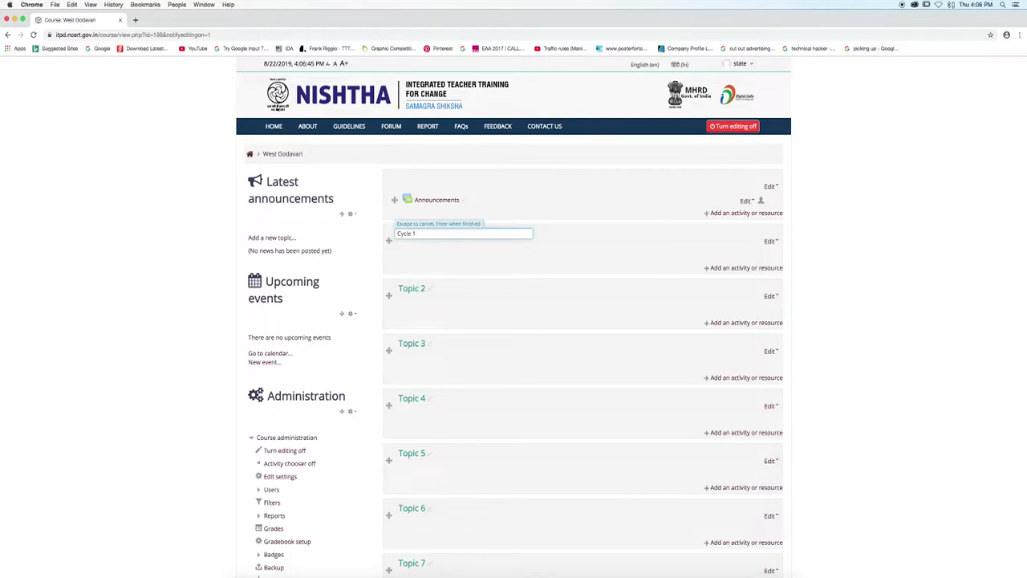
pyautogui.write('Bat')
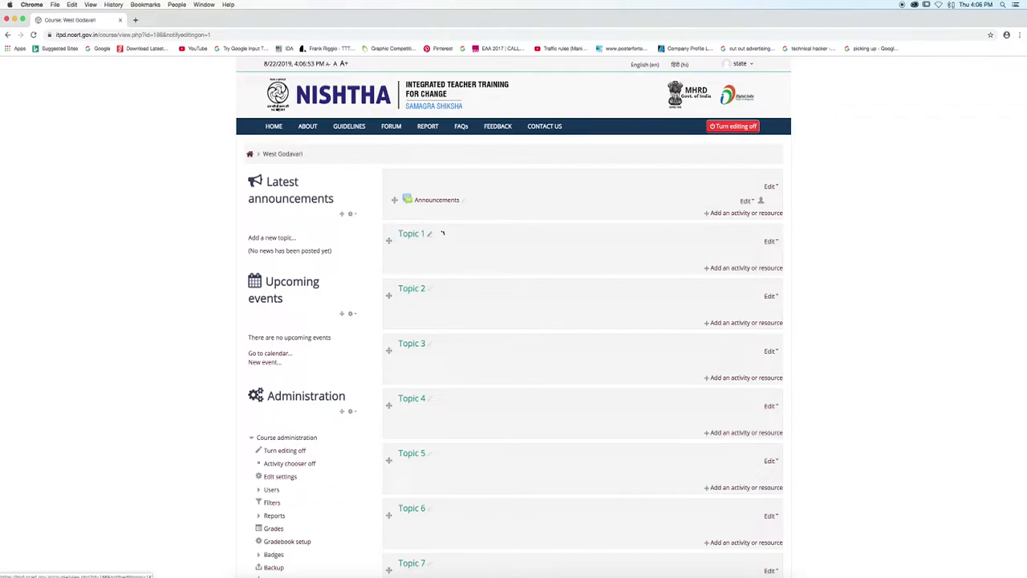
pyautogui.write('Cycle 1 Batch 1')
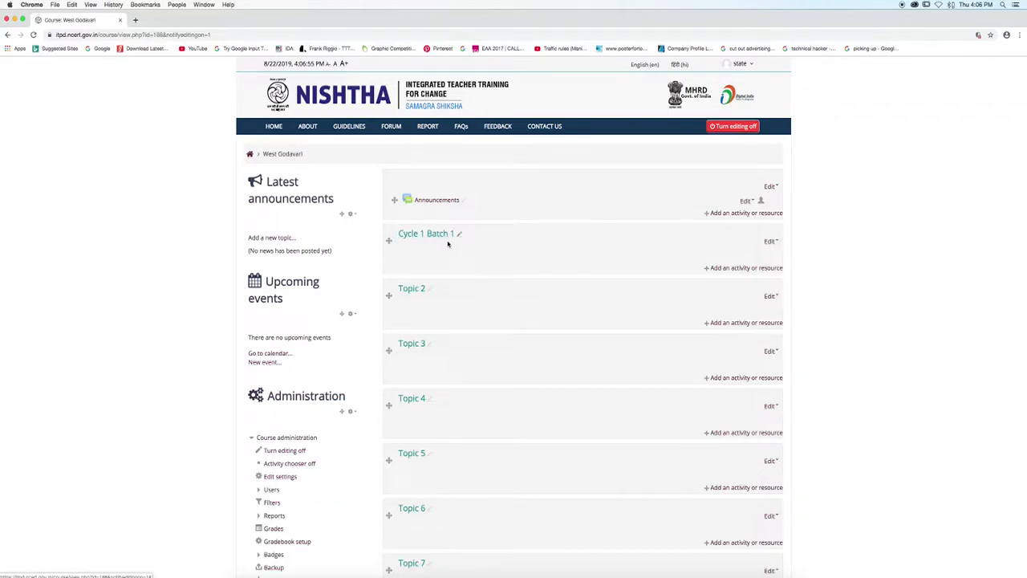
pyautogui.moveTo(716, 266)
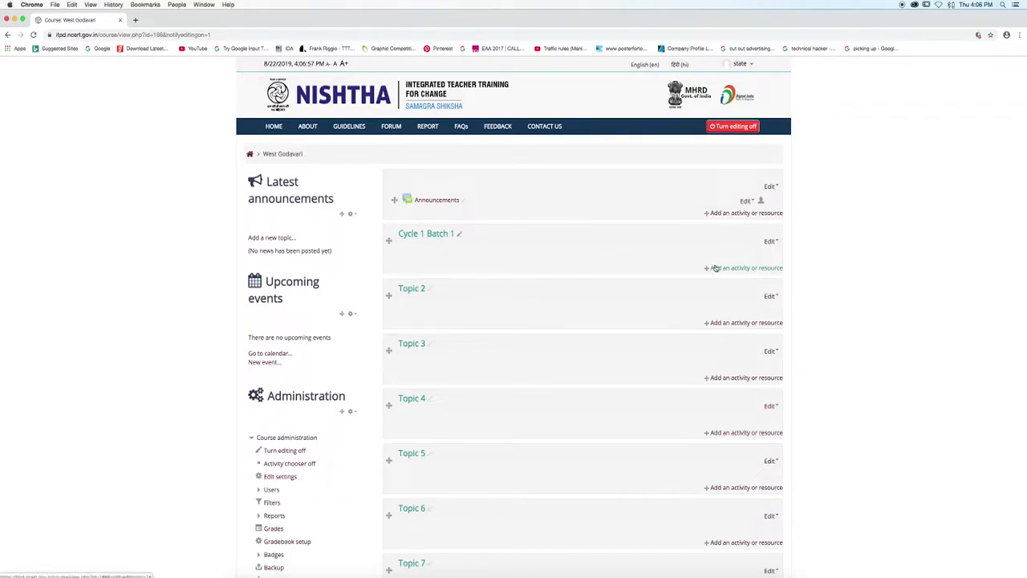
# Step: Add a new File resource to the Cycle 1 Batch 1 section
pyautogui.click(741, 267)
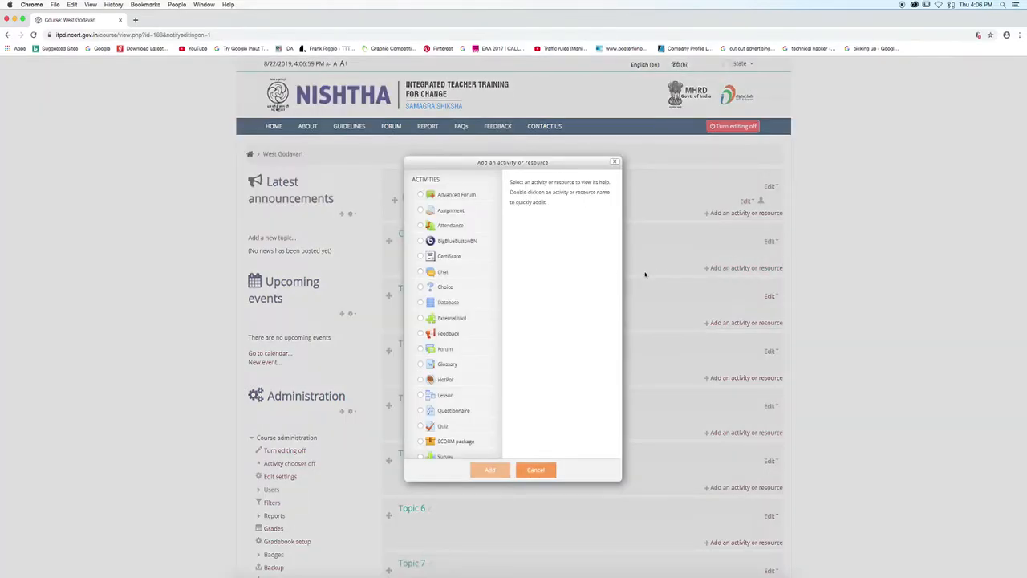
pyautogui.scroll(-3)
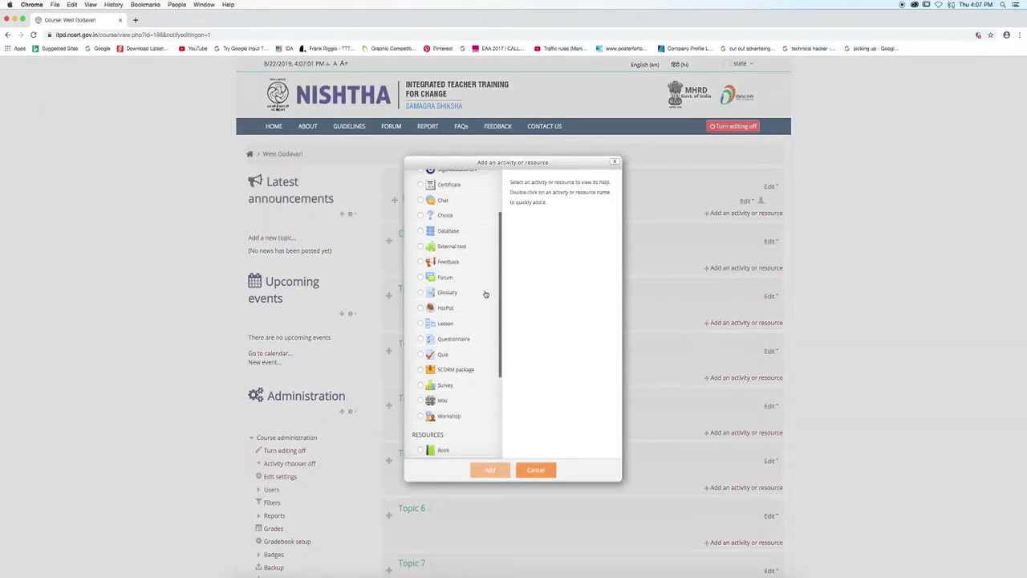
pyautogui.scroll(-3)
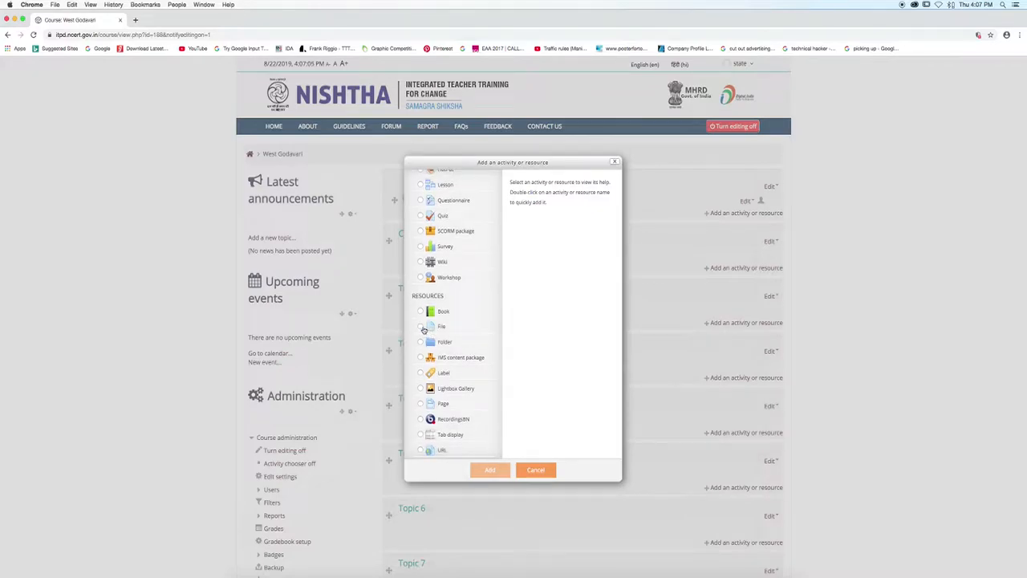
pyautogui.click(421, 327)
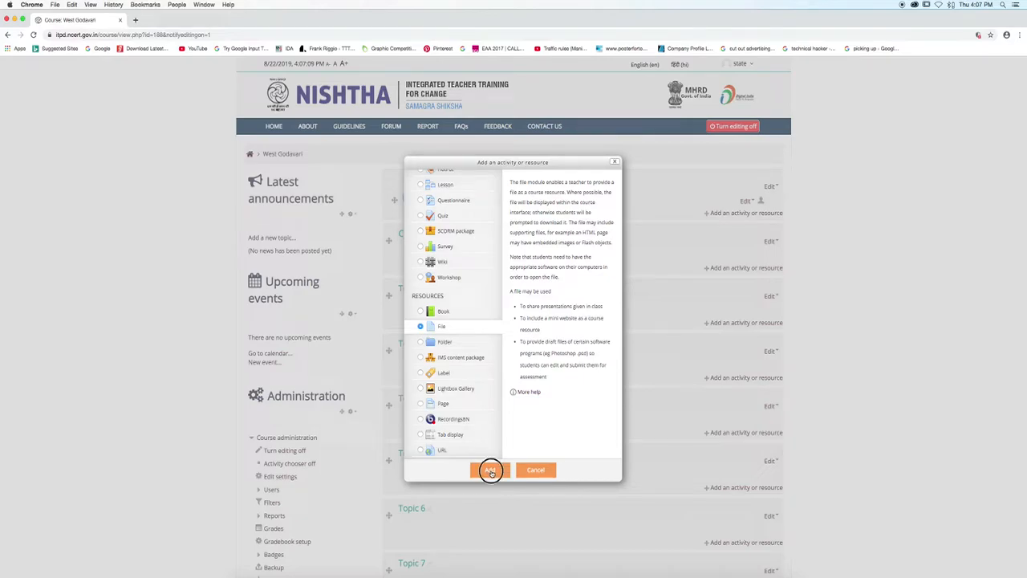
pyautogui.click(491, 469)
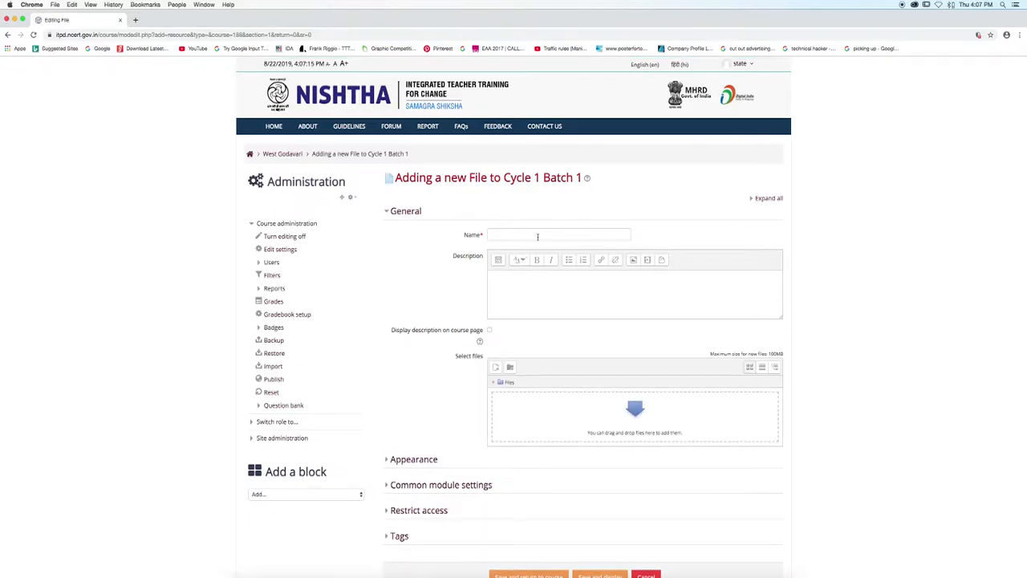
# Step: Name the new file resource 'Report Document' and start attaching its file
pyautogui.click(559, 234)
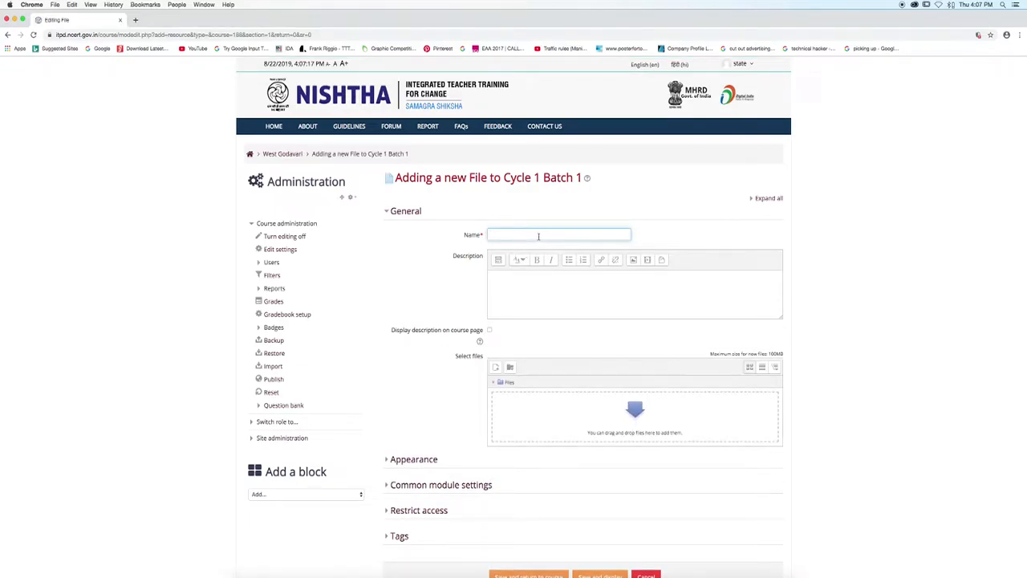
pyautogui.write('Report Document')
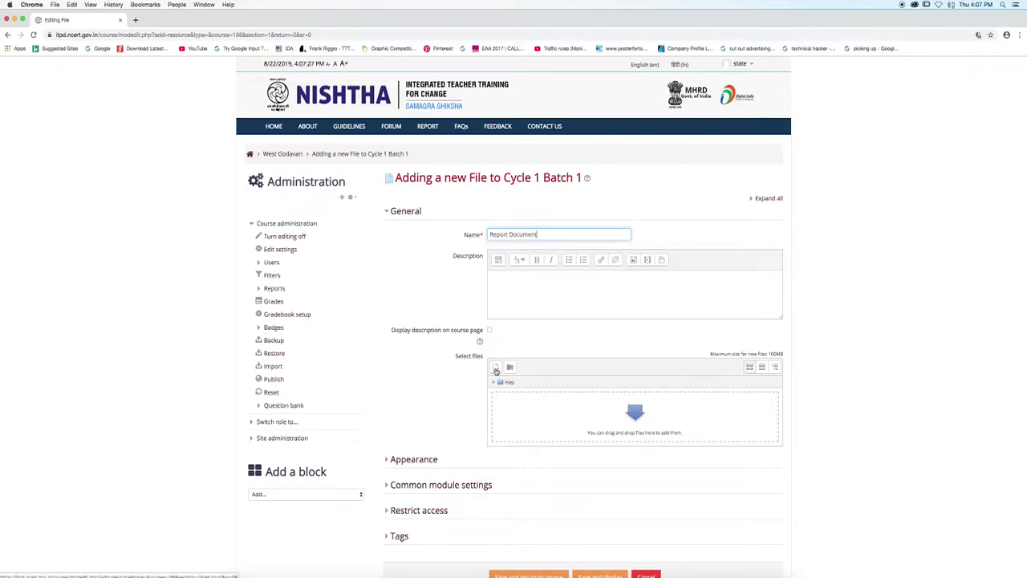
pyautogui.click(494, 368)
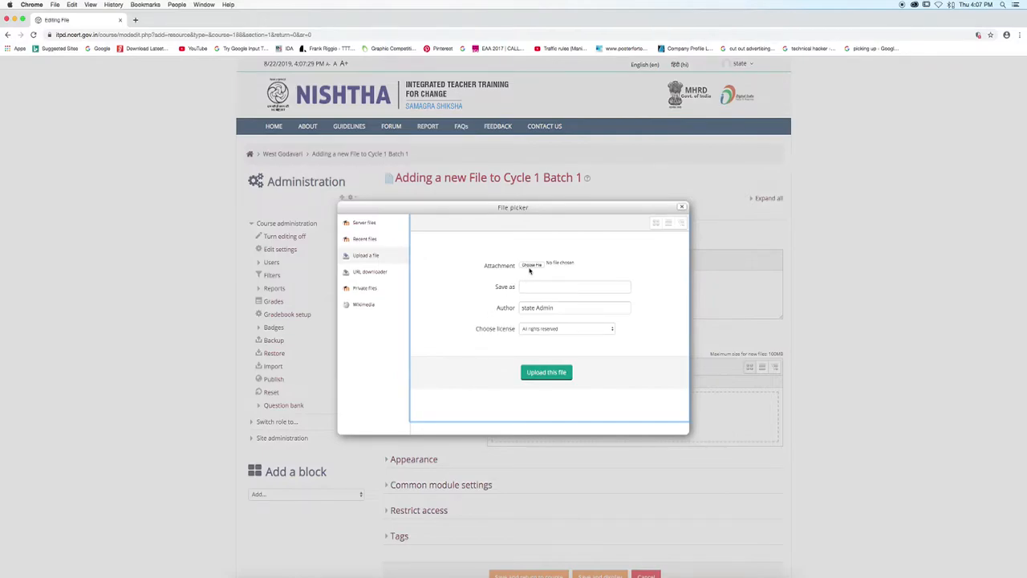
# Step: Upload BS_Report_04.04.2019.pdf from the computer as the Report Document attachment
pyautogui.click(533, 263)
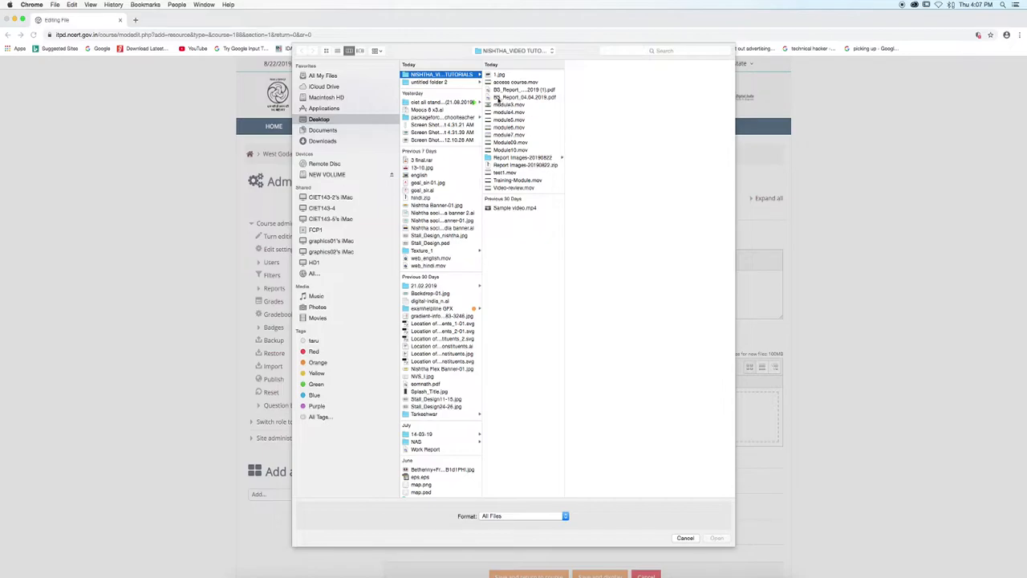
pyautogui.click(517, 98)
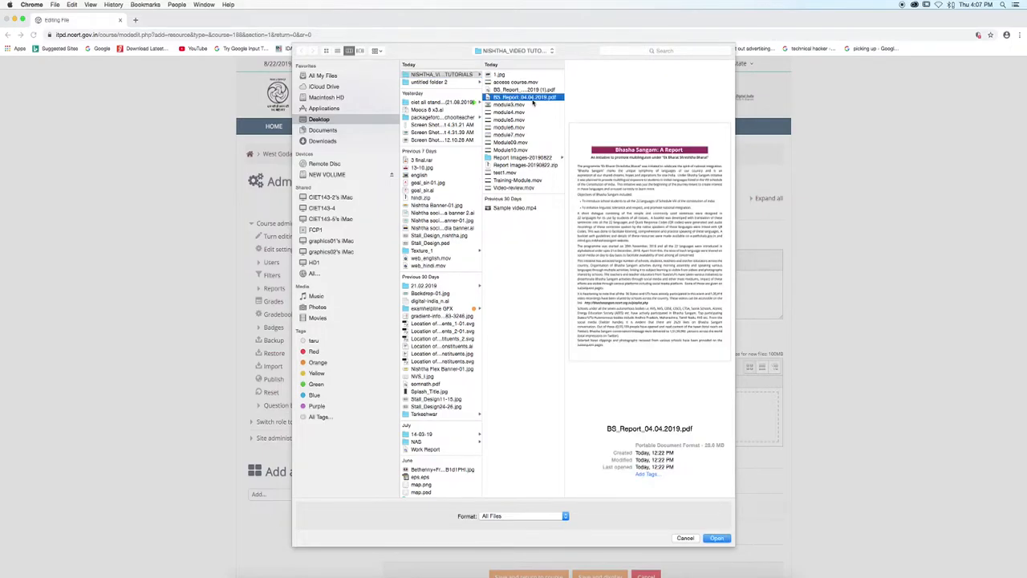
pyautogui.moveTo(664, 501)
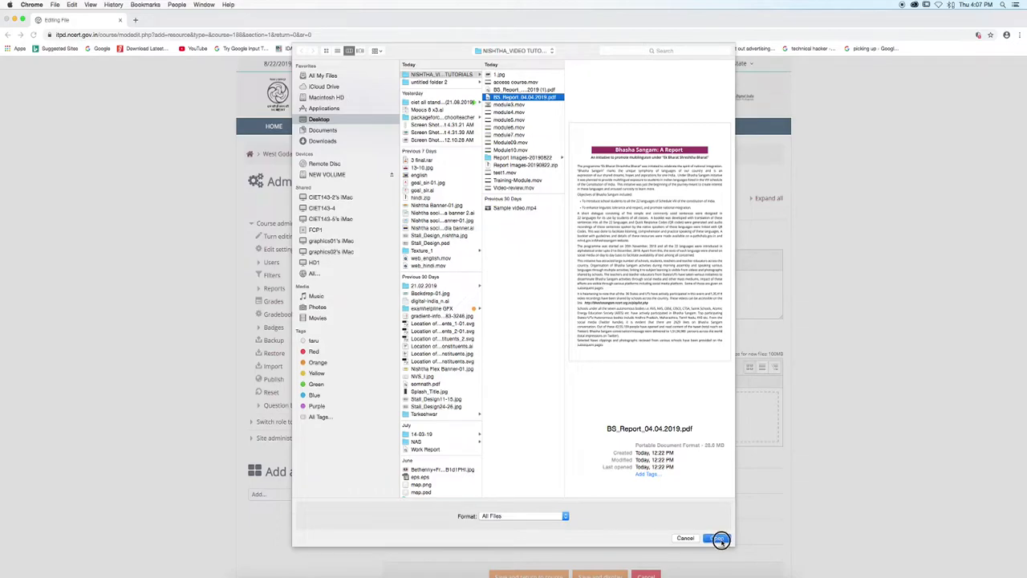
pyautogui.click(719, 537)
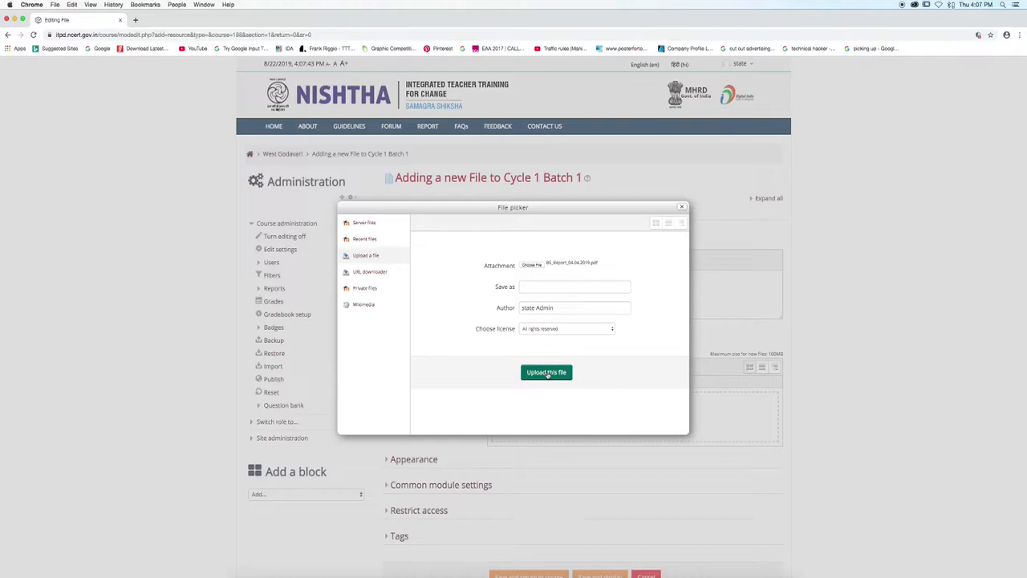
pyautogui.click(545, 372)
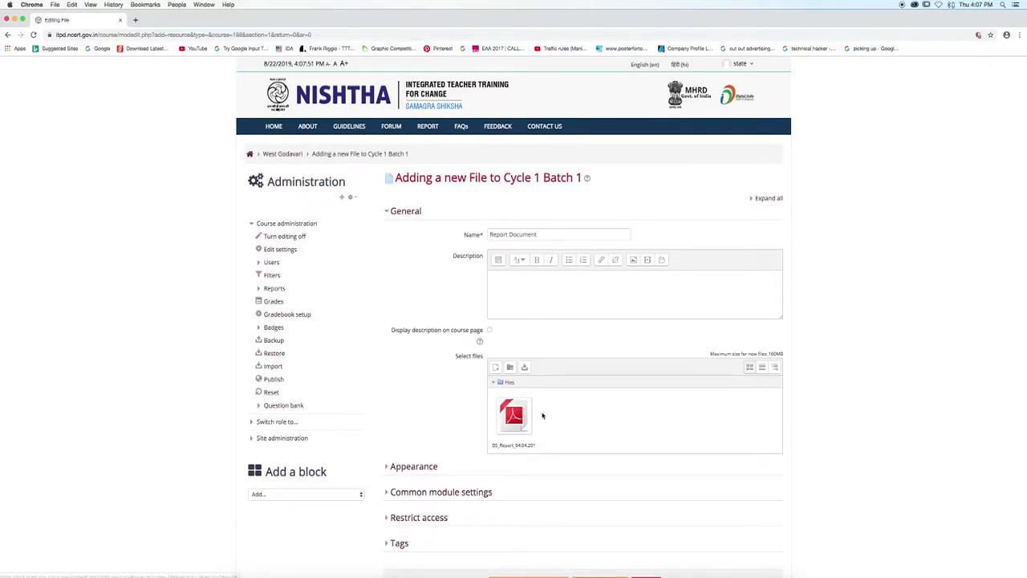
pyautogui.scroll(-3)
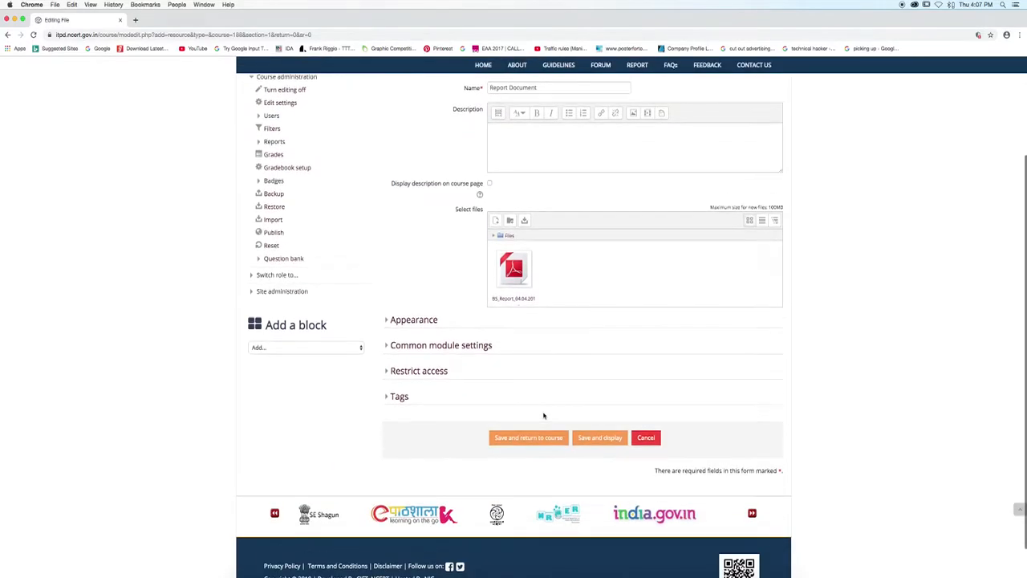
# Step: Save Report Document and return to the West Godavari course page
pyautogui.scroll(-3)
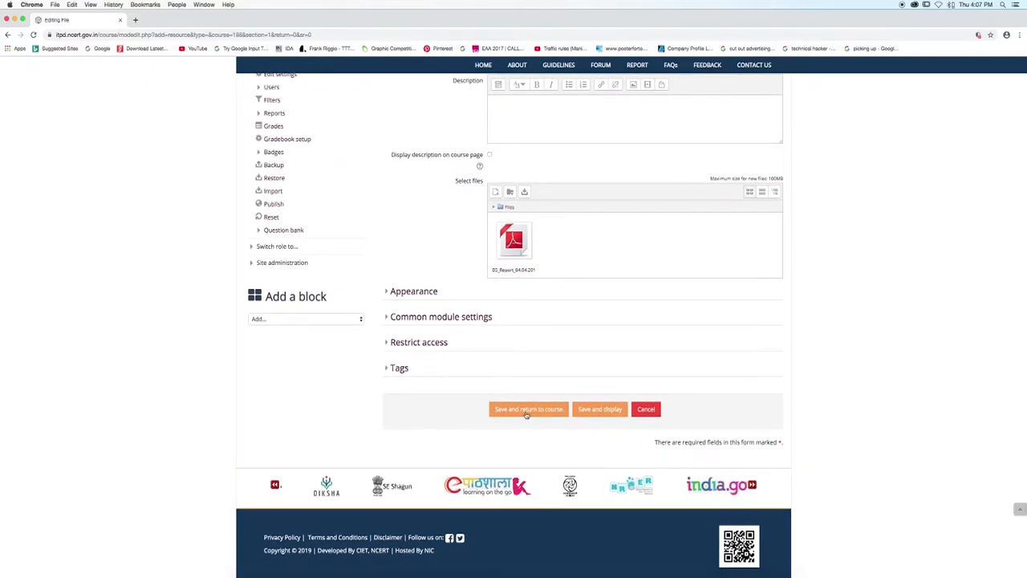
pyautogui.click(527, 409)
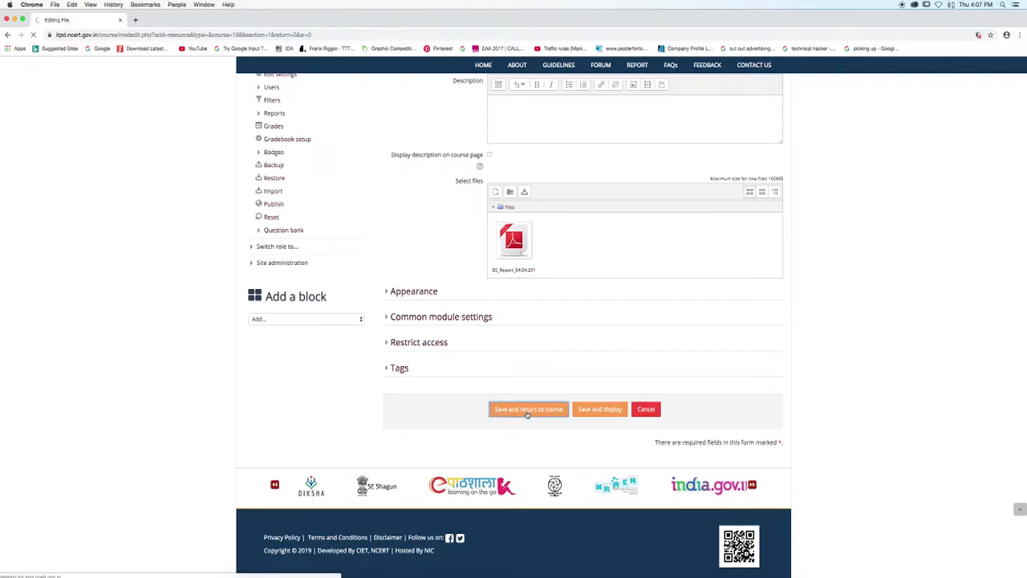
pyautogui.click(527, 409)
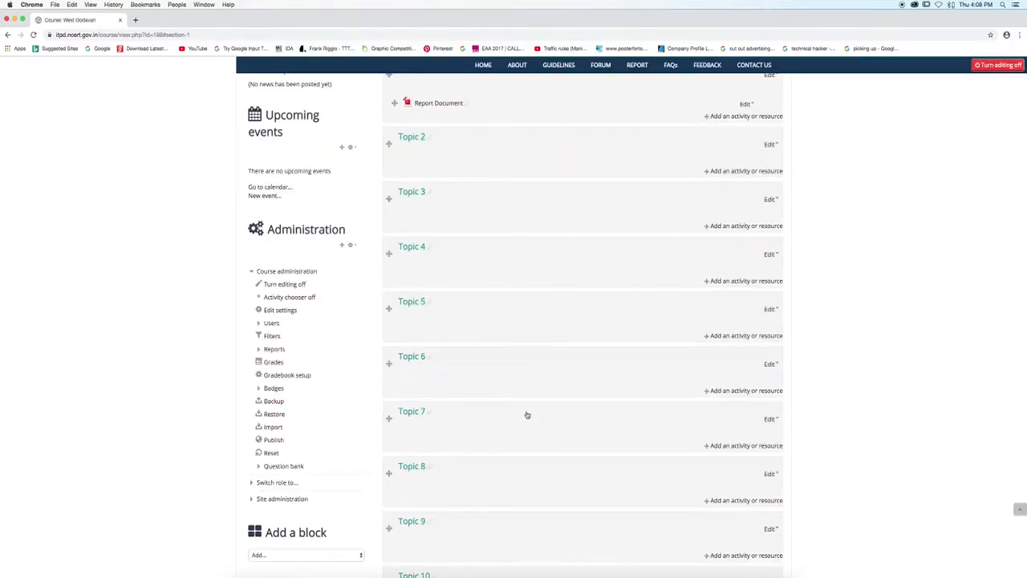
pyautogui.scroll(3)
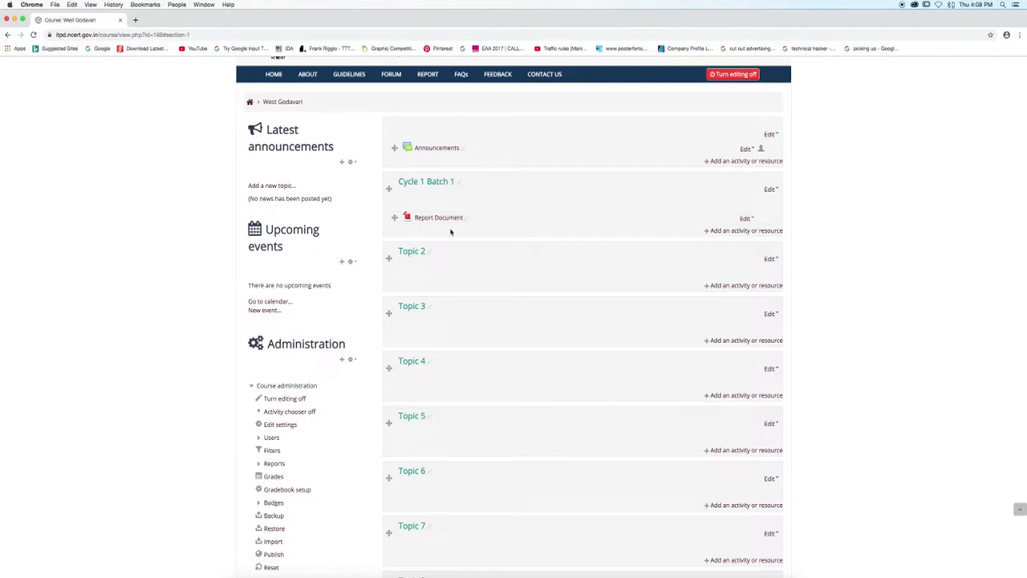
pyautogui.moveTo(676, 234)
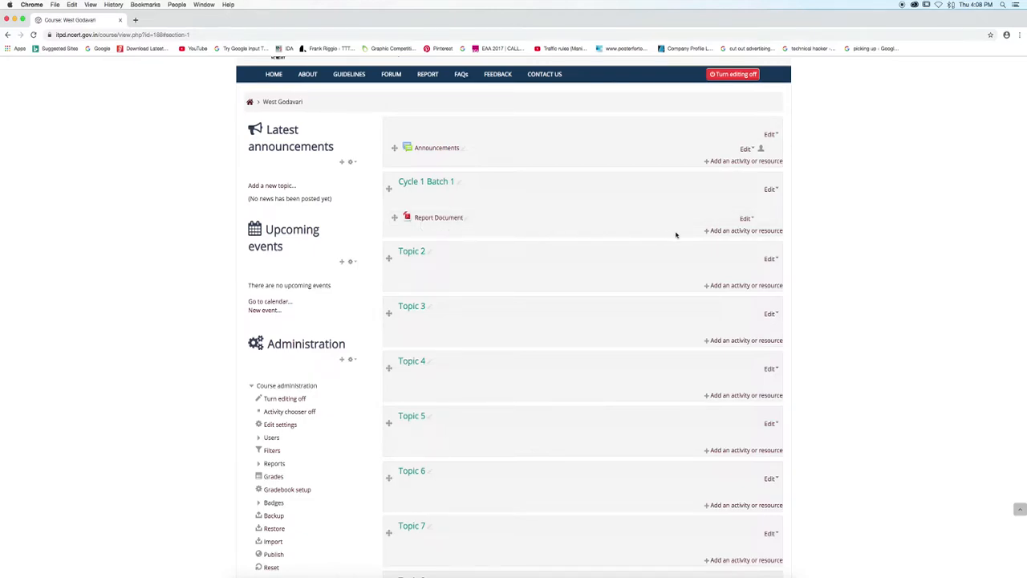
pyautogui.moveTo(724, 232)
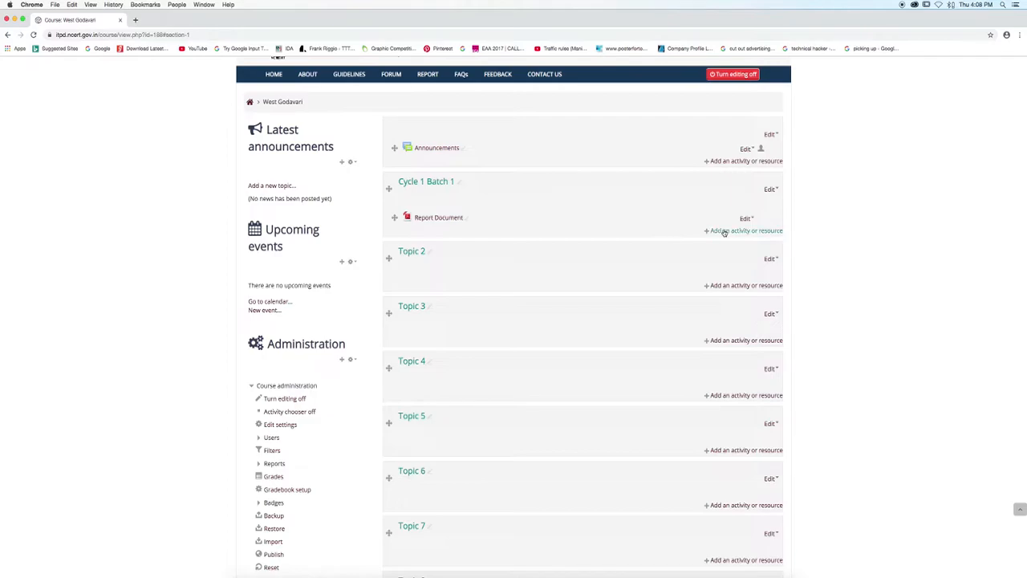
pyautogui.click(741, 231)
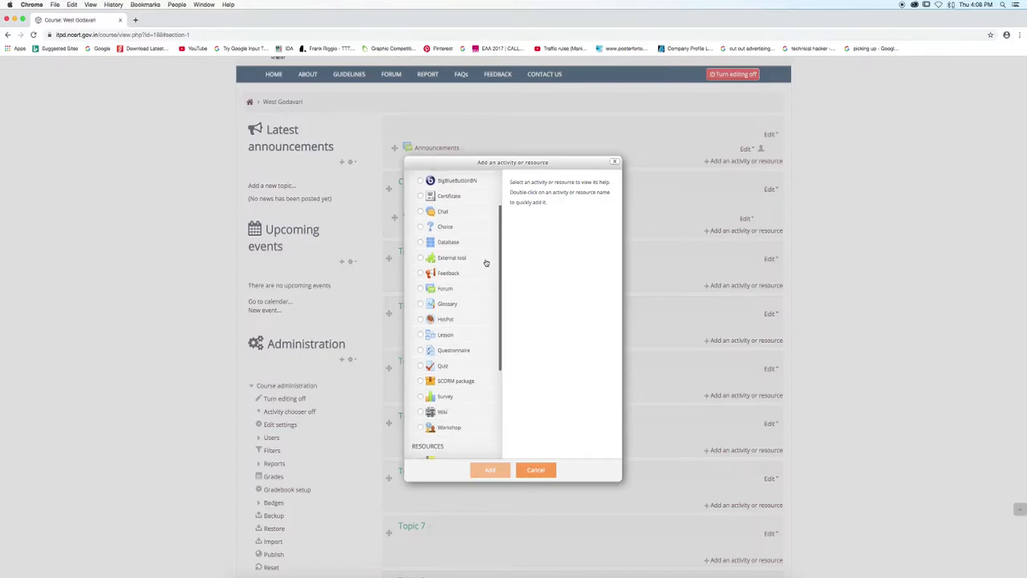
# Step: Add a new Folder resource to the Cycle 1 Batch 1 section
pyautogui.scroll(-3)
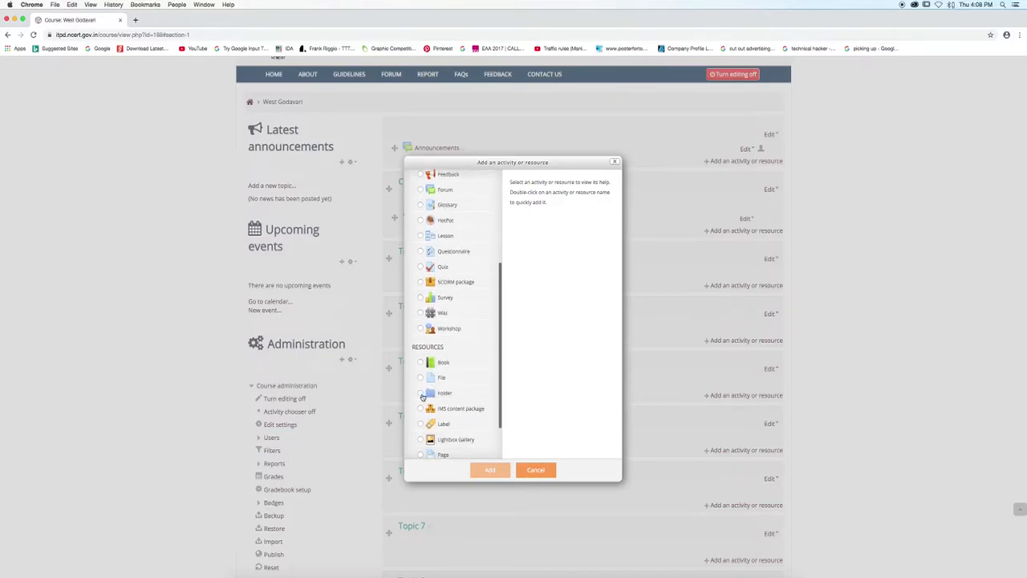
pyautogui.click(419, 393)
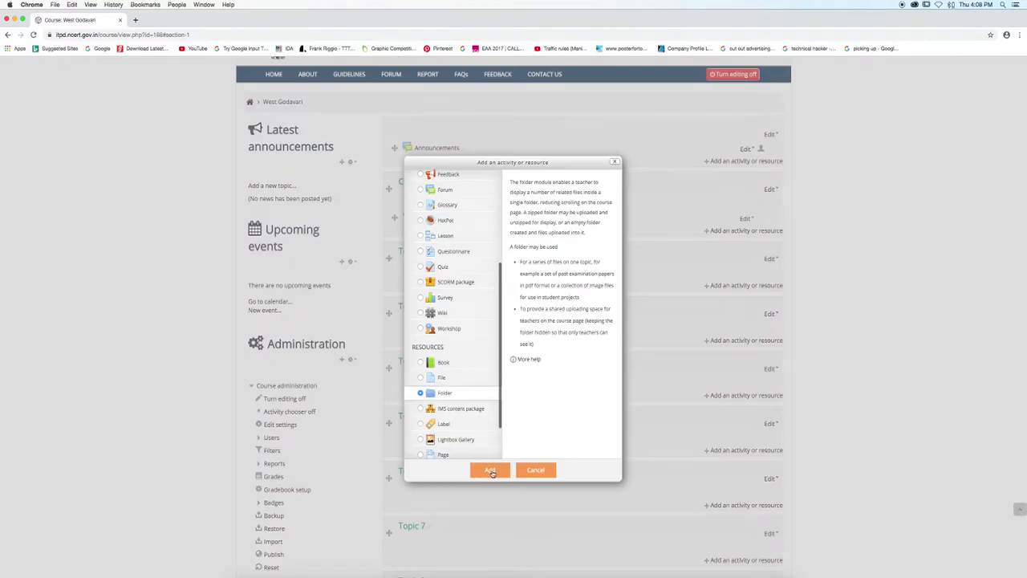
pyautogui.click(489, 471)
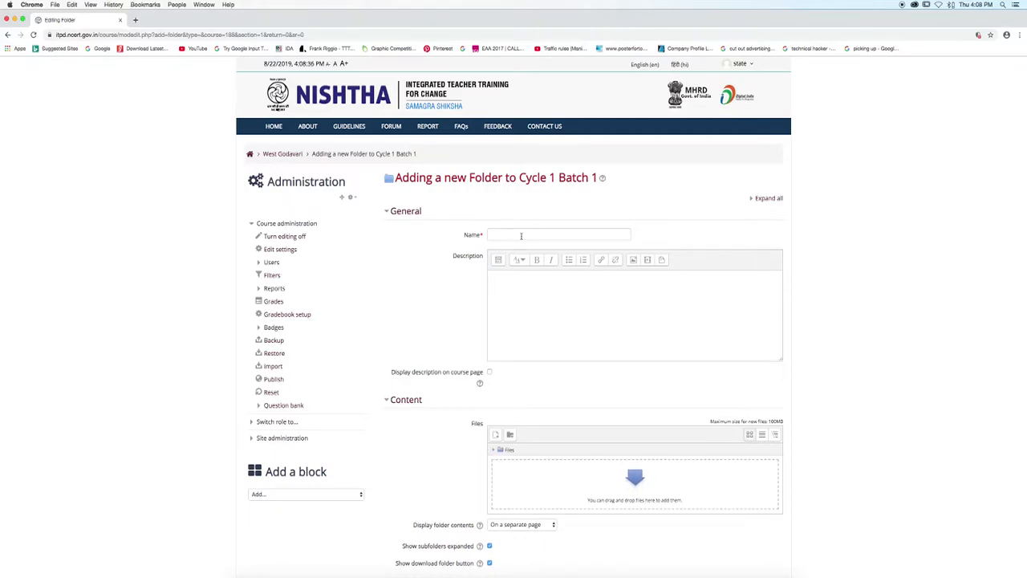
# Step: Name the new folder 'Report Images' and move down to its empty Files area
pyautogui.click(559, 234)
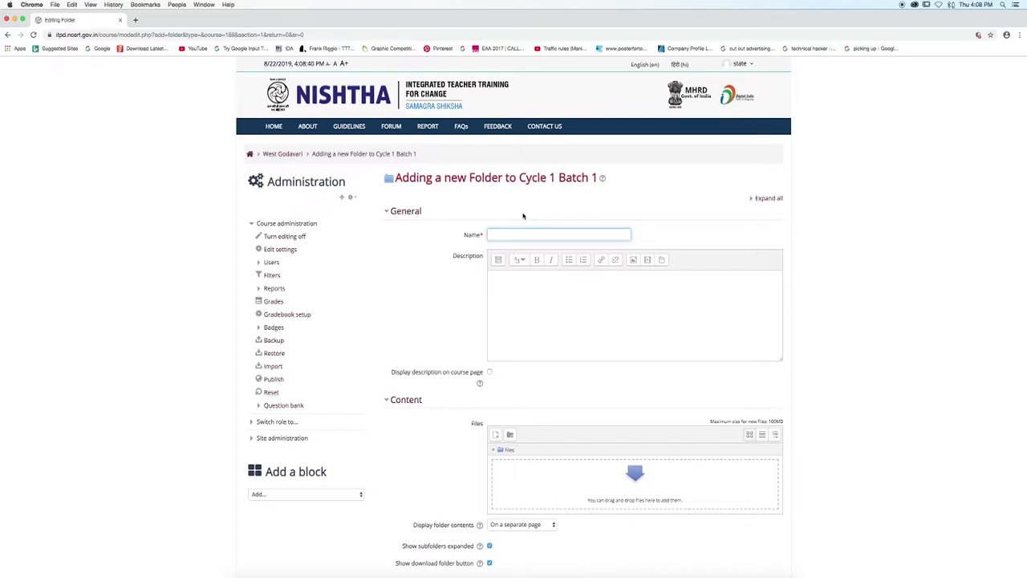
pyautogui.write('Report')
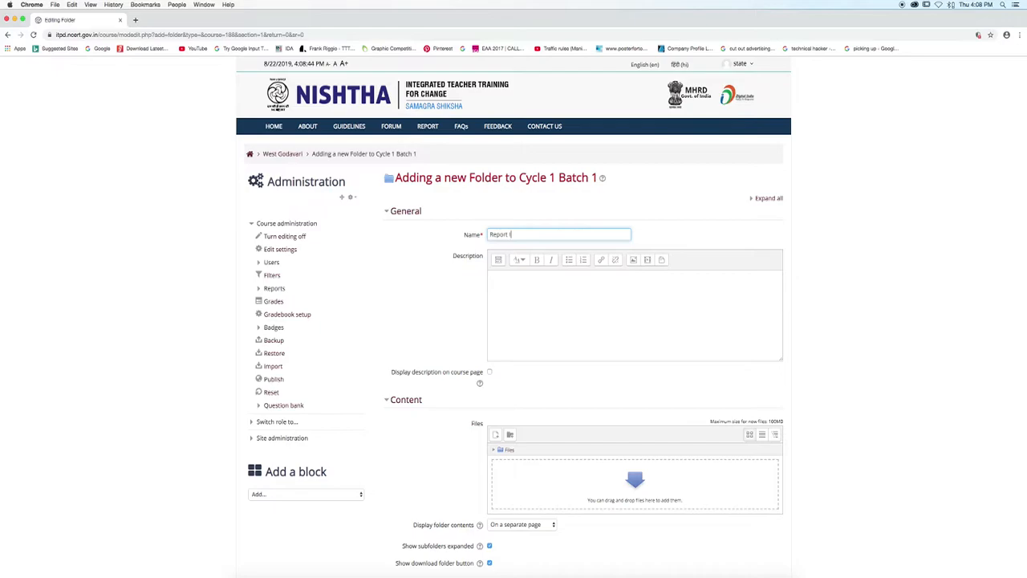
pyautogui.write('Images')
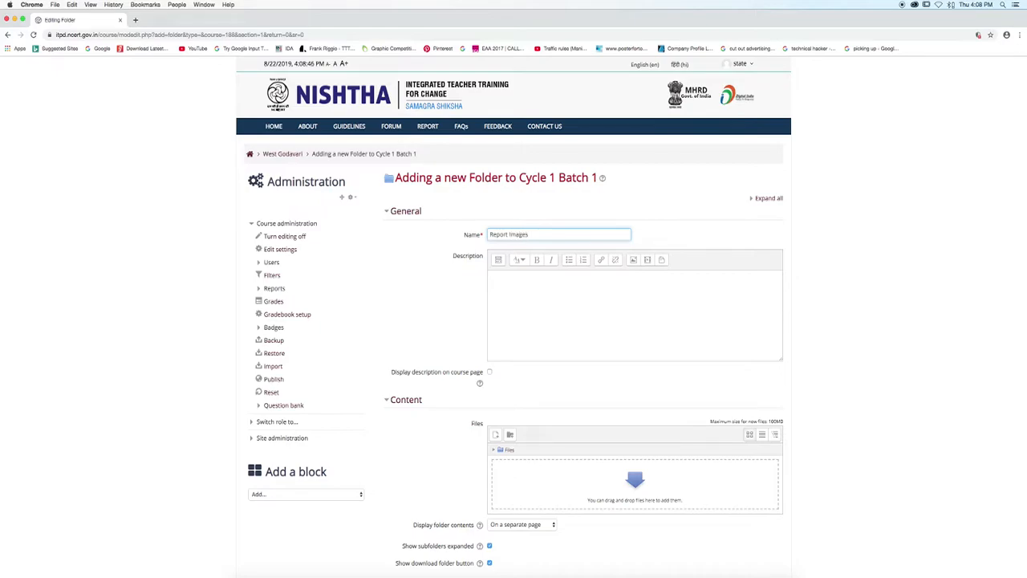
pyautogui.scroll(-3)
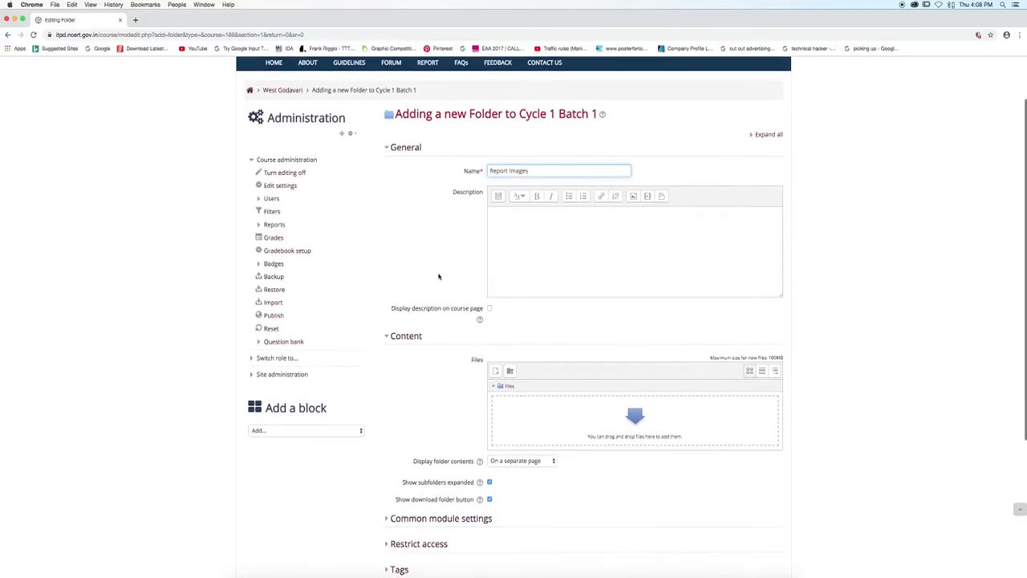
pyautogui.scroll(-3)
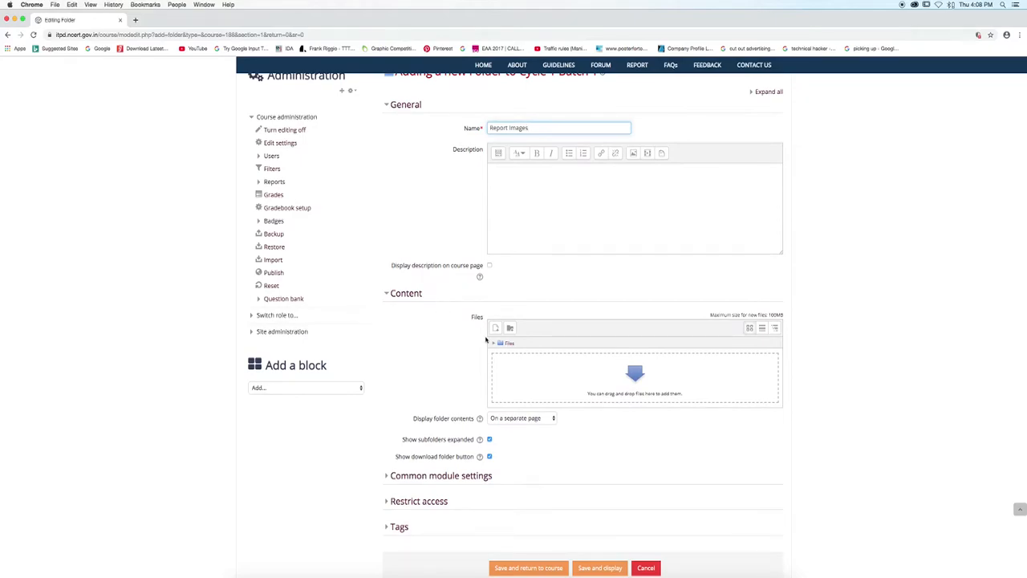
# Step: Upload the first photo from the report images folder into the folder's Files area
pyautogui.click(495, 327)
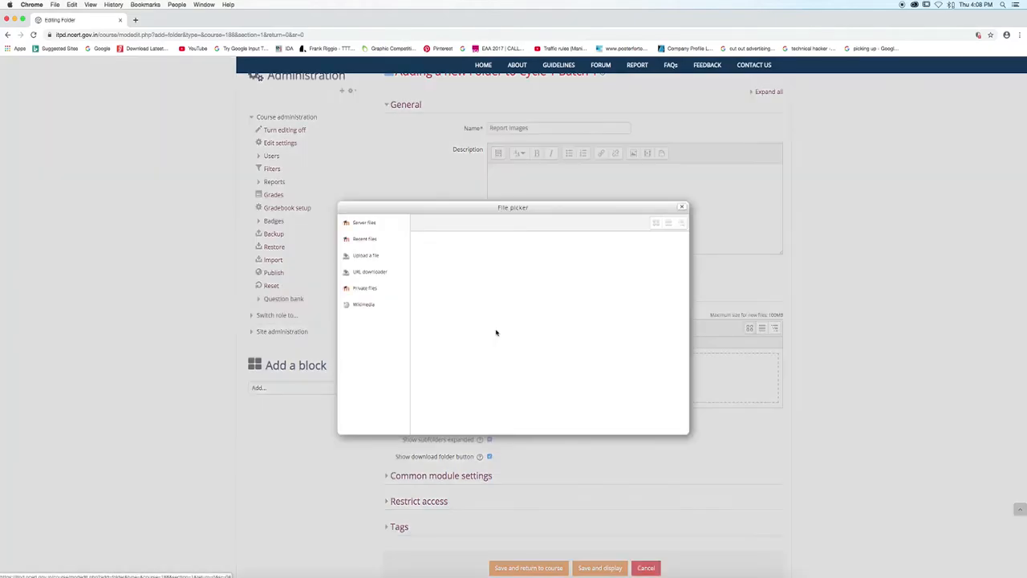
pyautogui.click(366, 255)
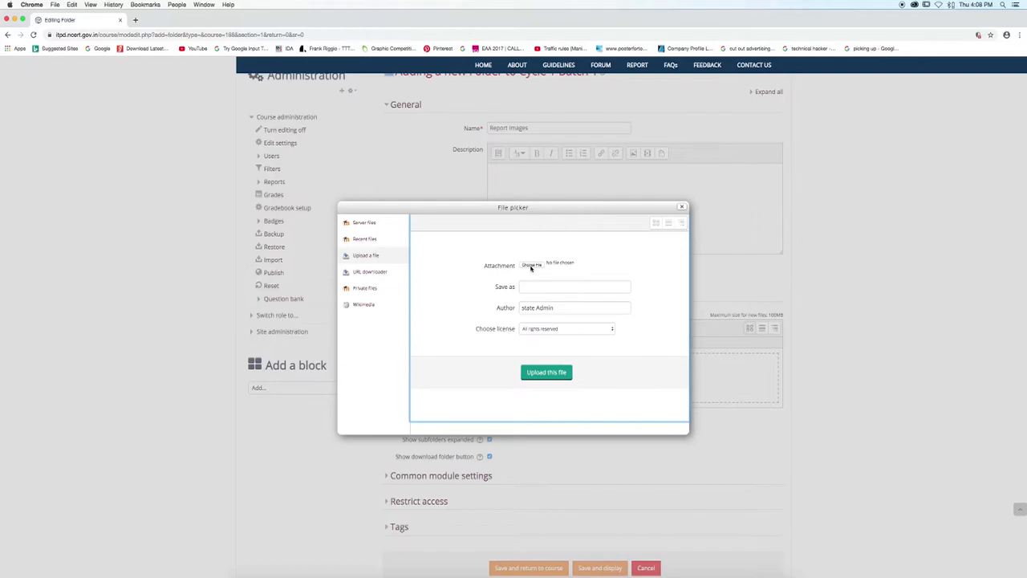
pyautogui.click(533, 265)
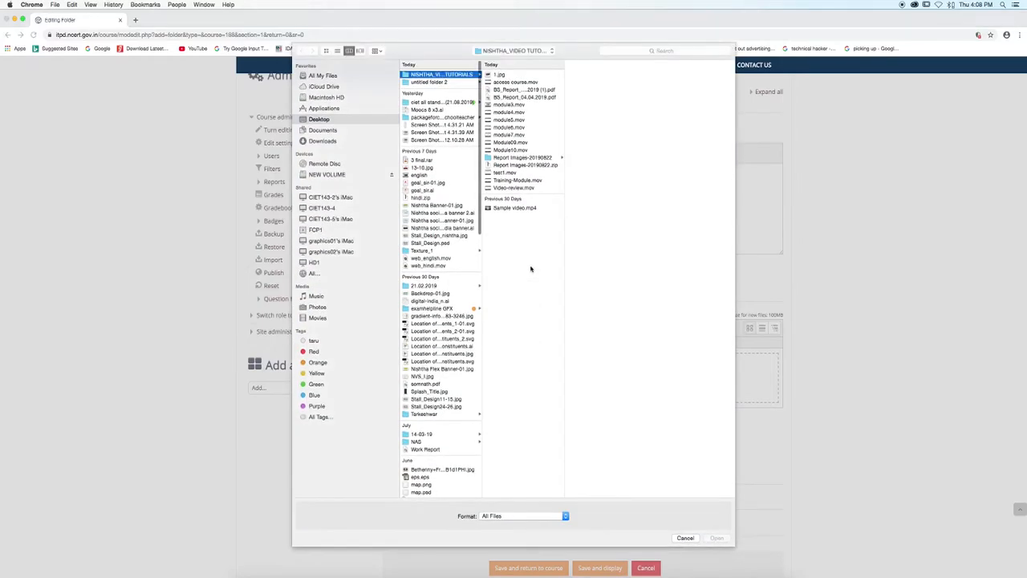
pyautogui.moveTo(533, 244)
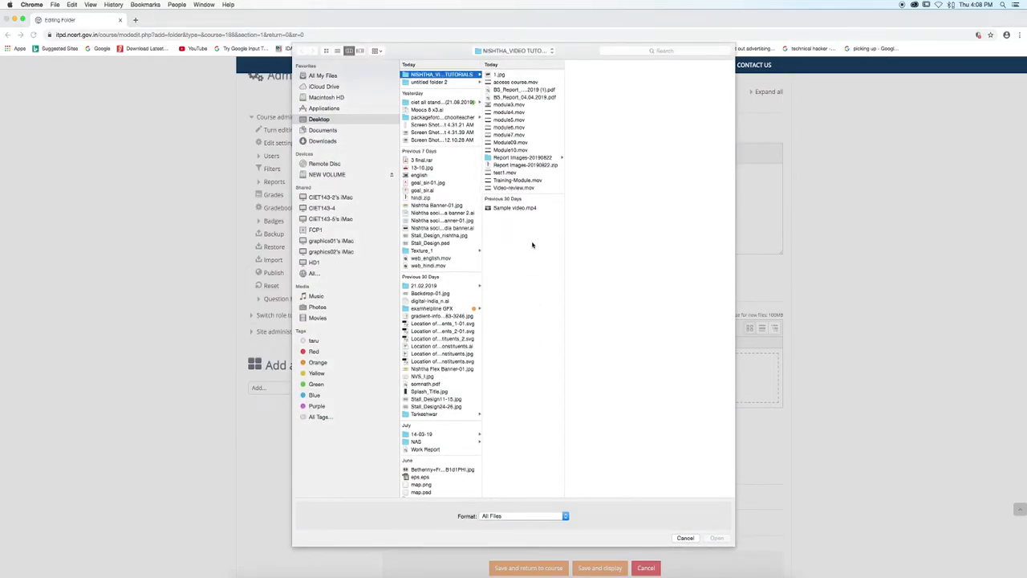
pyautogui.click(522, 159)
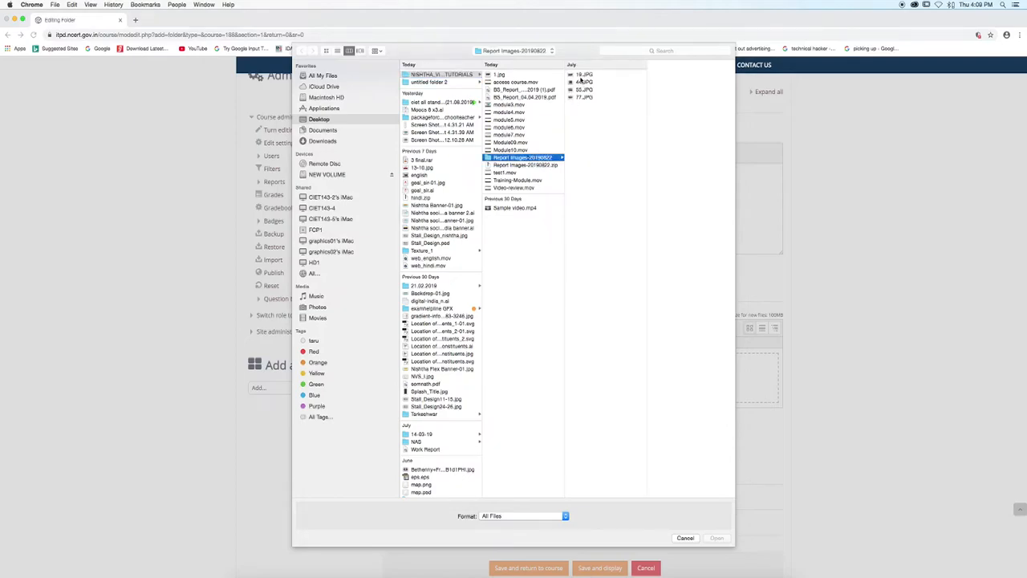
pyautogui.click(585, 74)
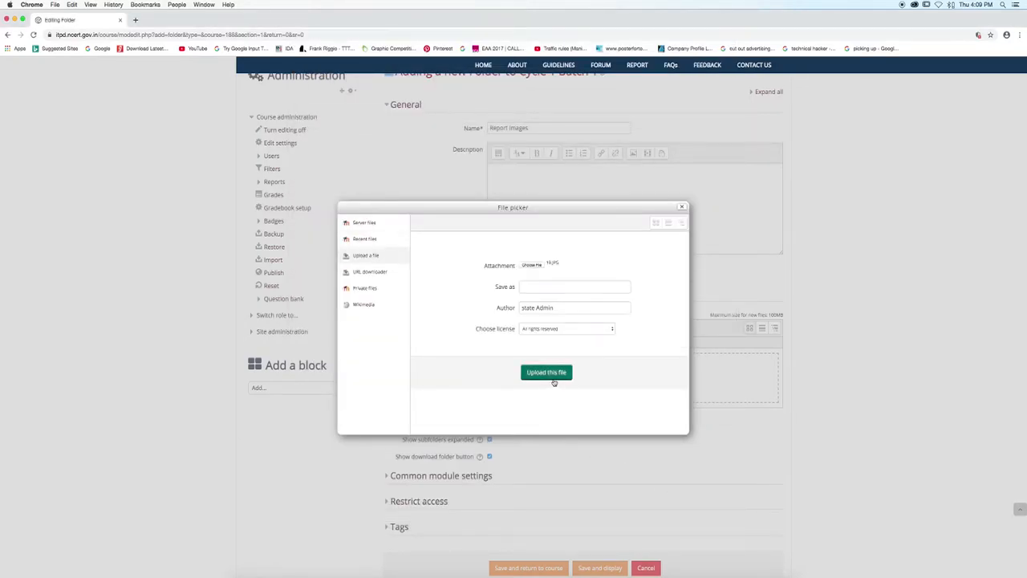
pyautogui.click(546, 373)
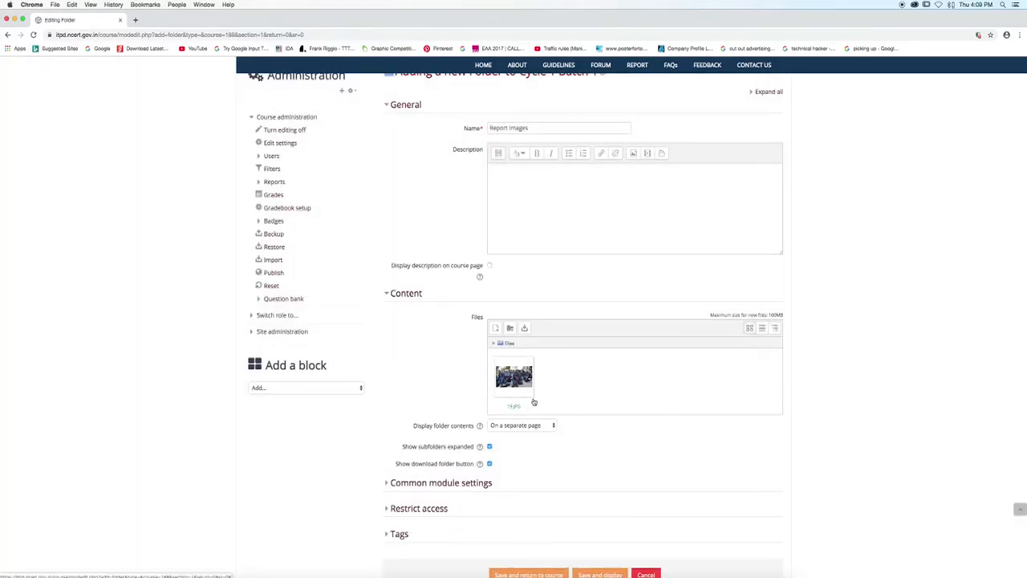
pyautogui.moveTo(550, 399)
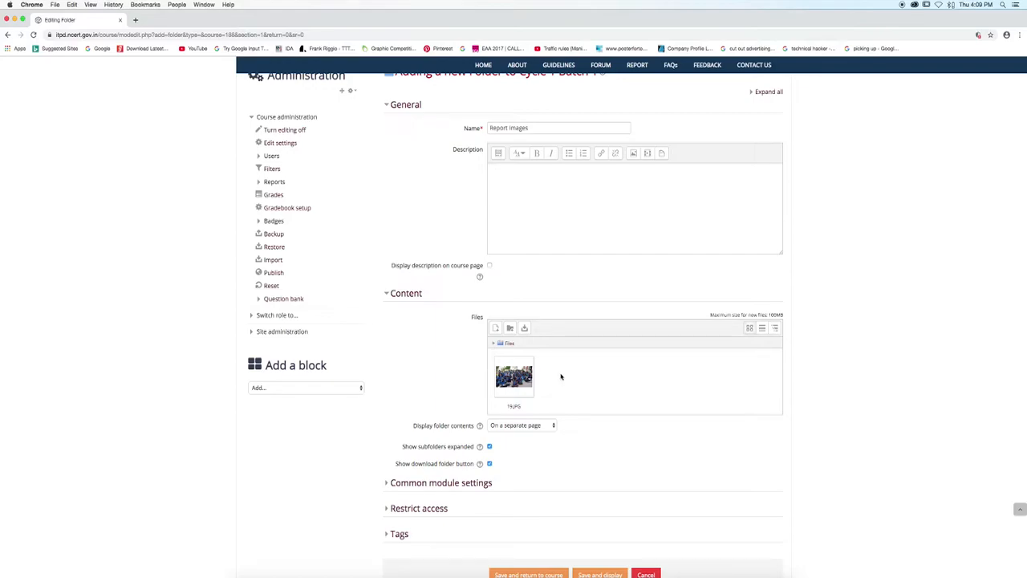
# Step: Upload the second photo, 44.JPG, into the Report Images folder
pyautogui.click(494, 328)
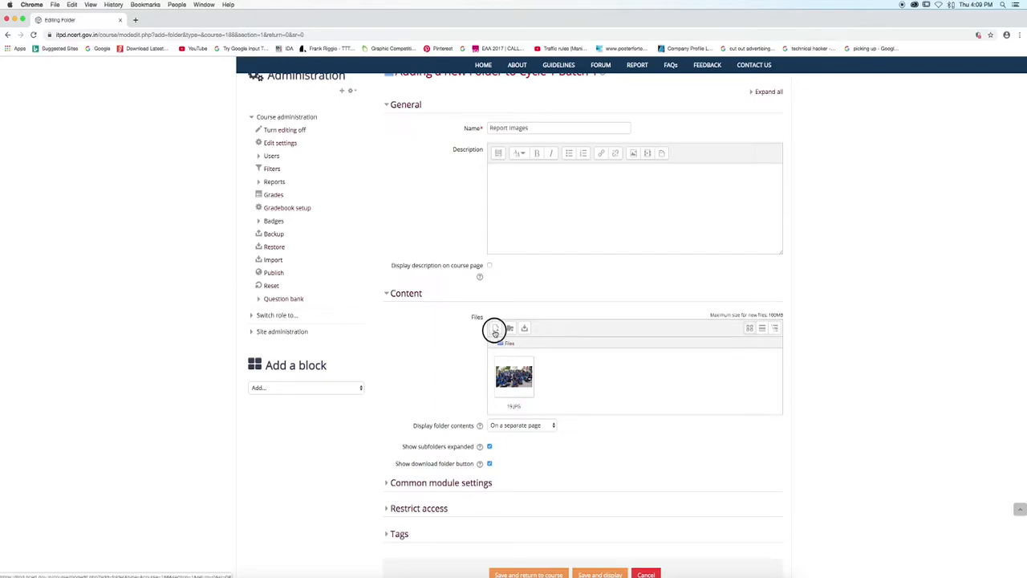
pyautogui.click(494, 331)
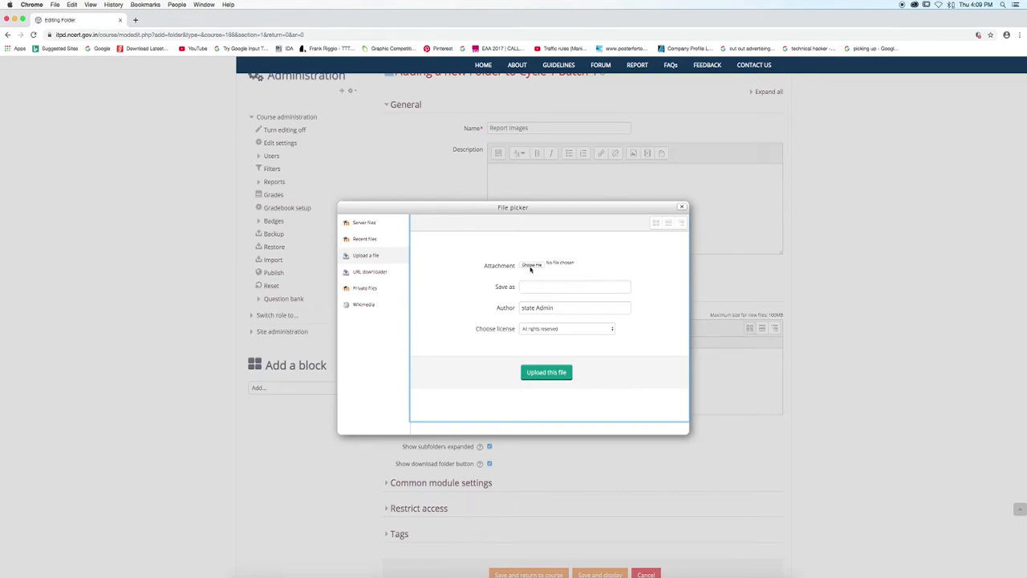
pyautogui.click(533, 263)
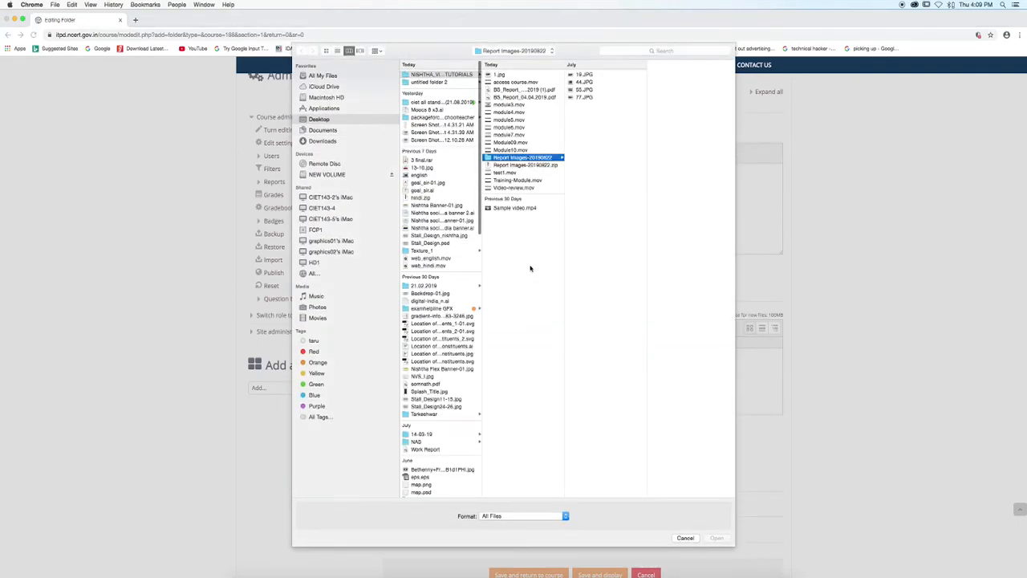
pyautogui.click(591, 83)
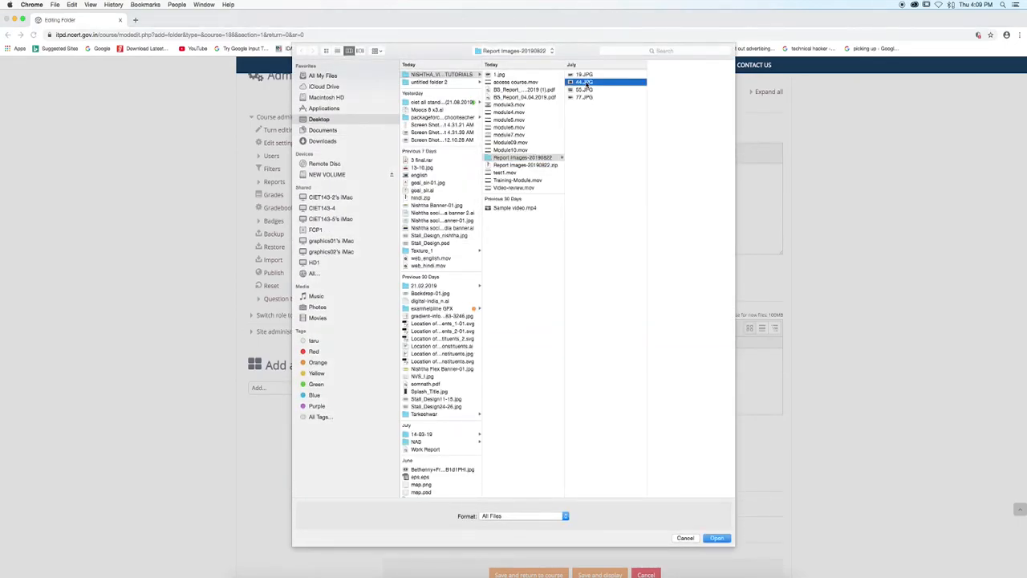
pyautogui.click(590, 83)
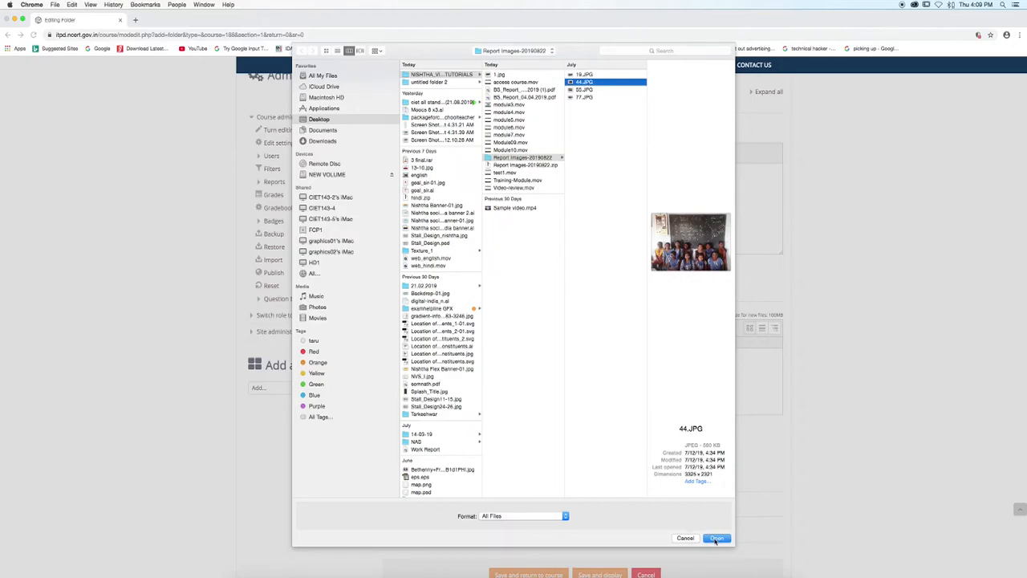
pyautogui.click(720, 538)
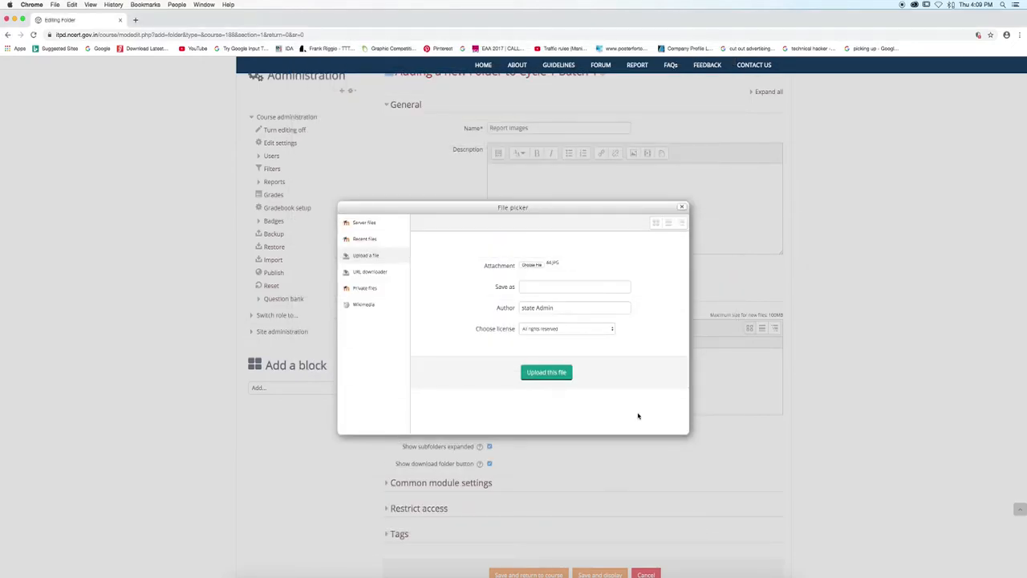
pyautogui.click(545, 372)
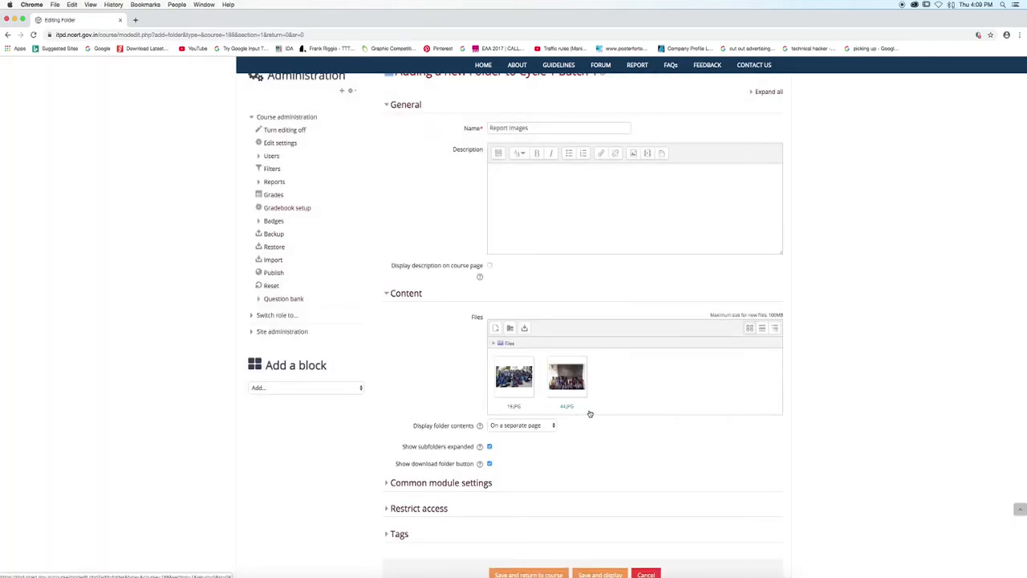
# Step: Save the Report Images folder and return to the West Godavari course page
pyautogui.scroll(-3)
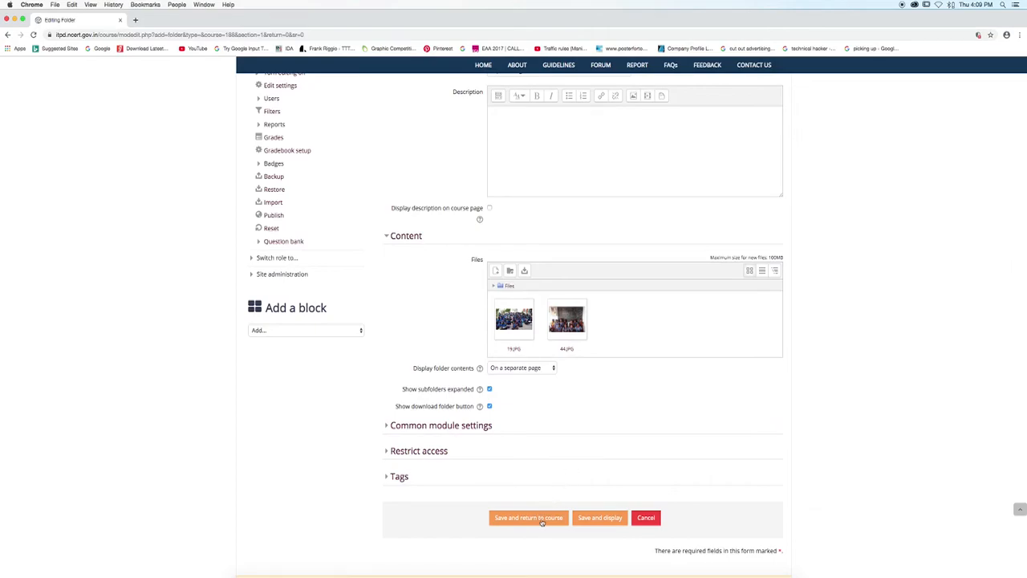
pyautogui.click(526, 517)
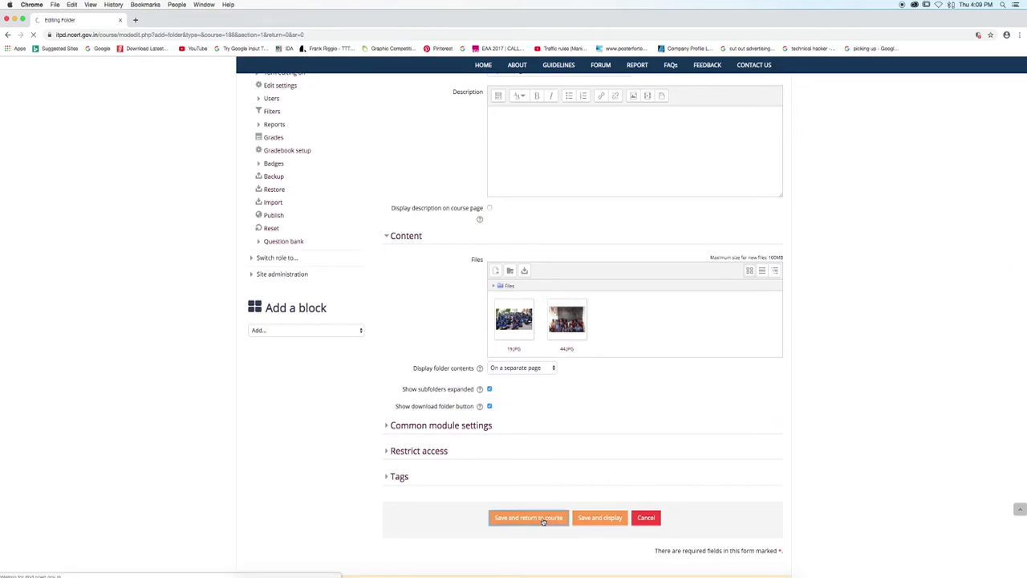
pyautogui.click(528, 517)
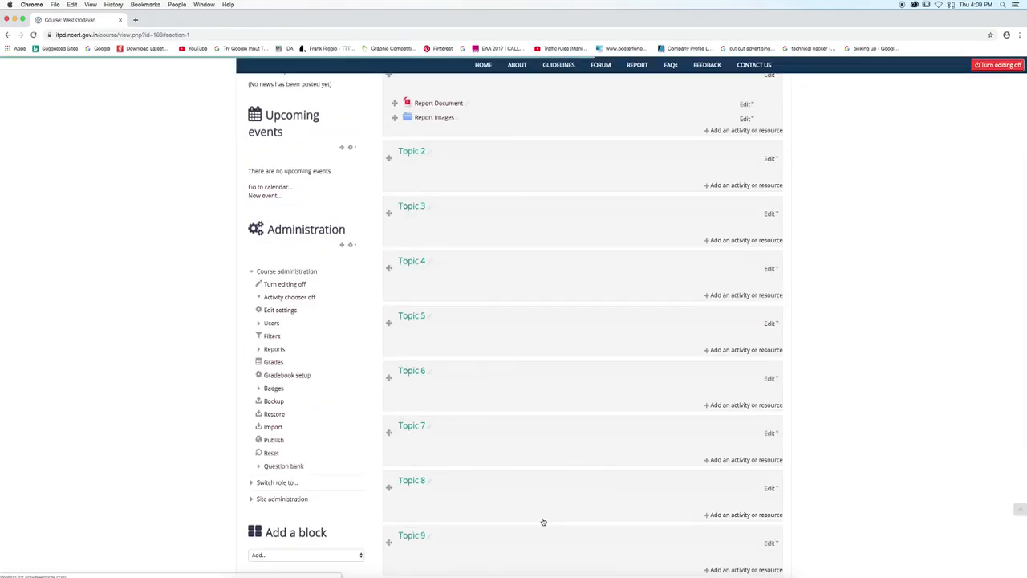
# Step: Open the Report Images folder under Cycle 1 Batch 1 to view its two photos
pyautogui.scroll(3)
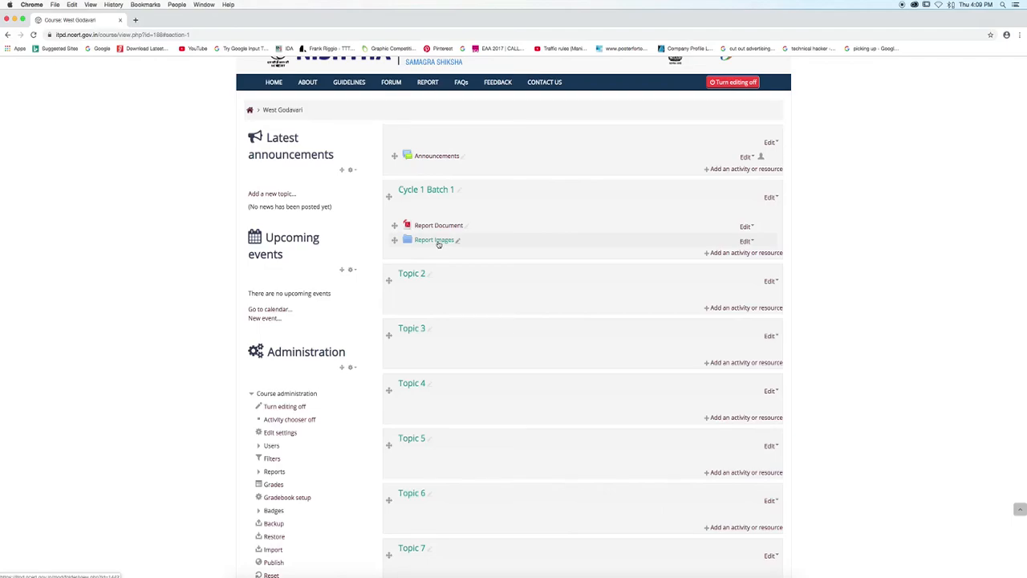
pyautogui.moveTo(432, 244)
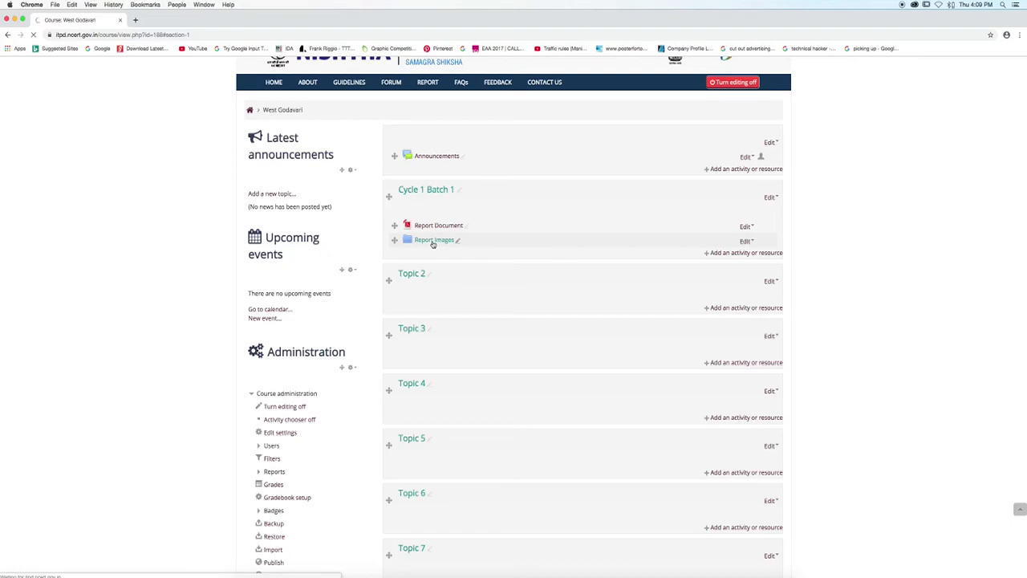
pyautogui.click(430, 239)
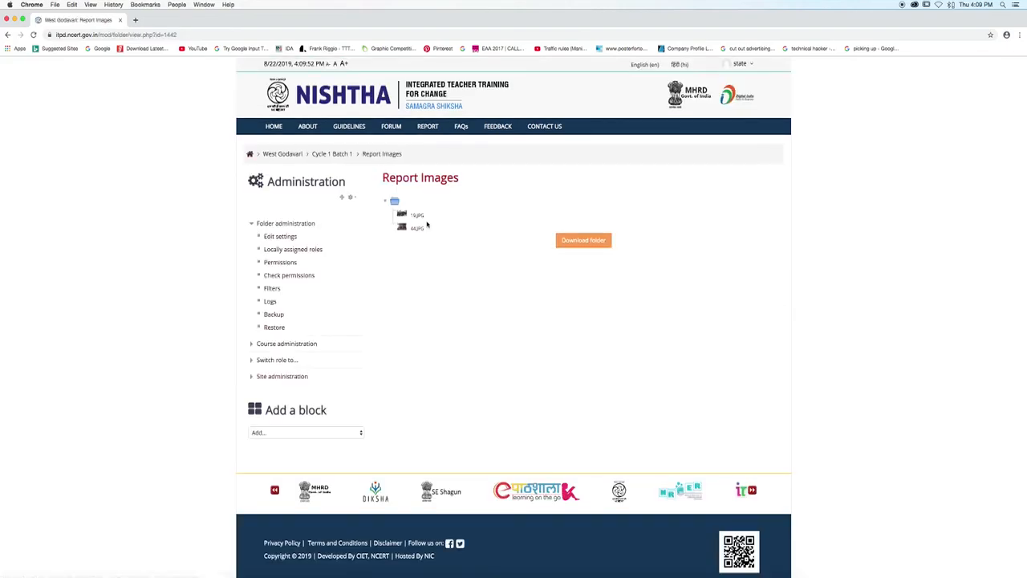